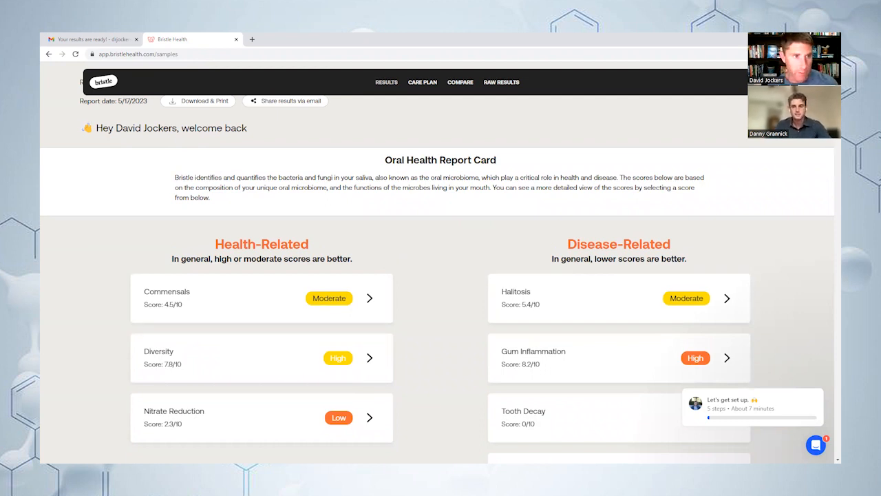
# Scroll through the Nitrate Reduction breakdown, its 2.3 low score gauge and related bacteria table
pyautogui.scroll(-3)
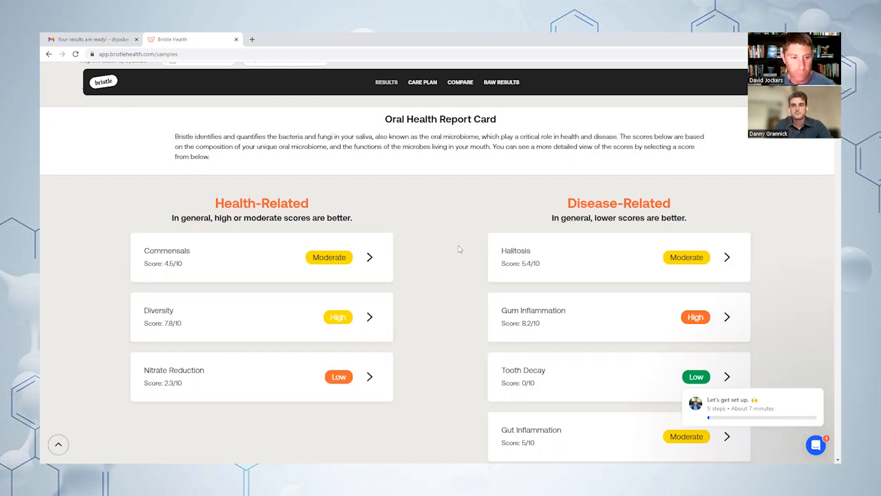
pyautogui.moveTo(448, 204)
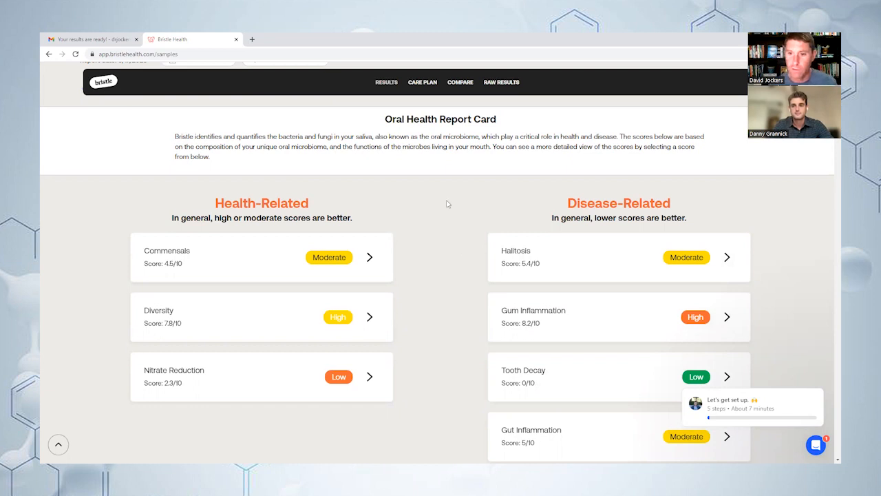
pyautogui.moveTo(311, 206)
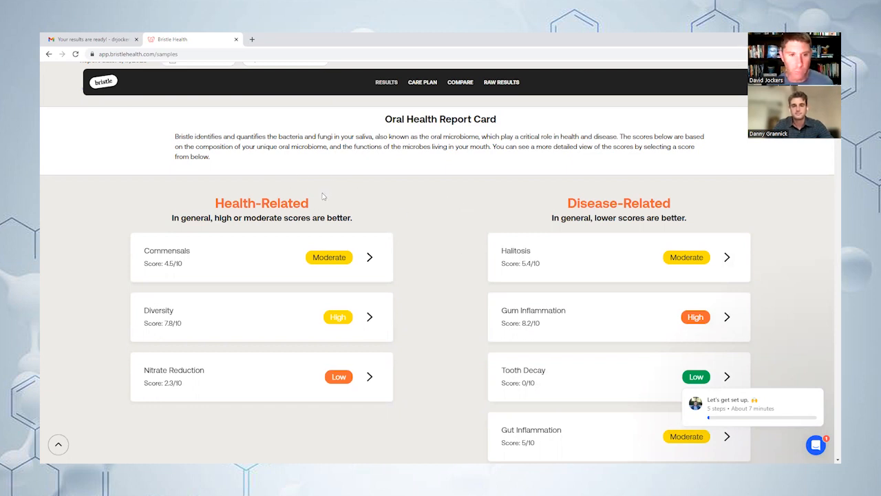
pyautogui.moveTo(347, 241)
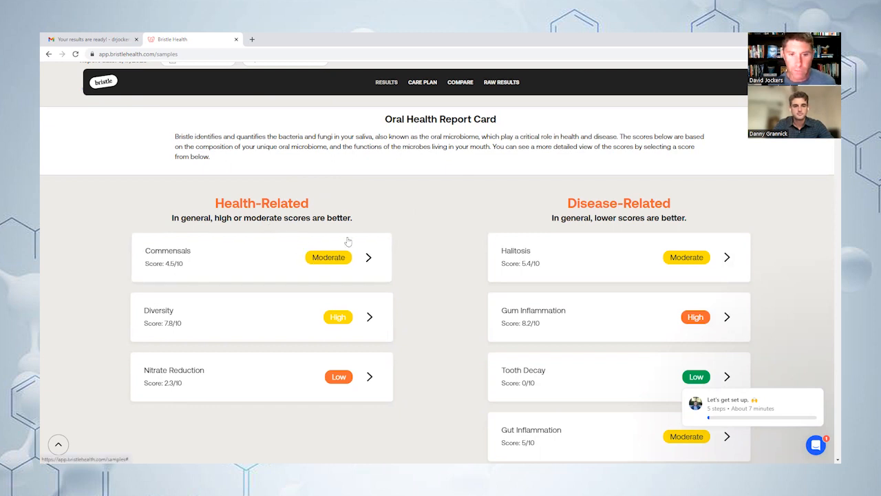
pyautogui.moveTo(370, 192)
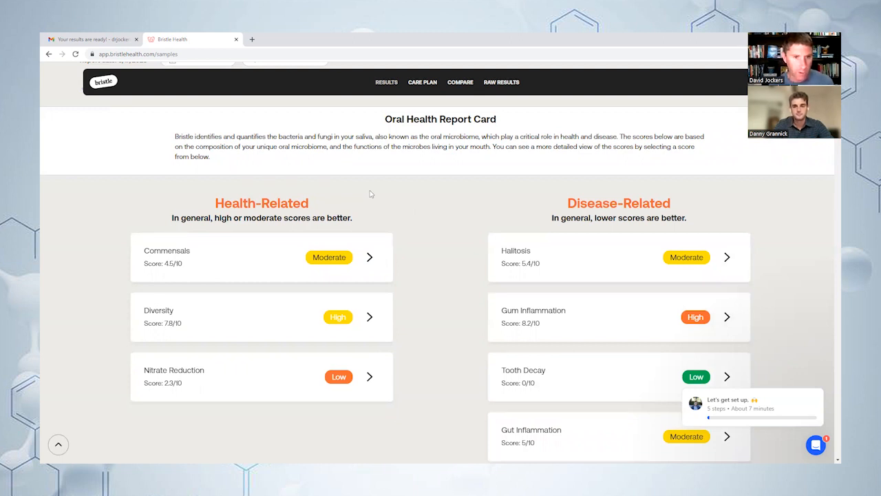
pyautogui.moveTo(826, 212)
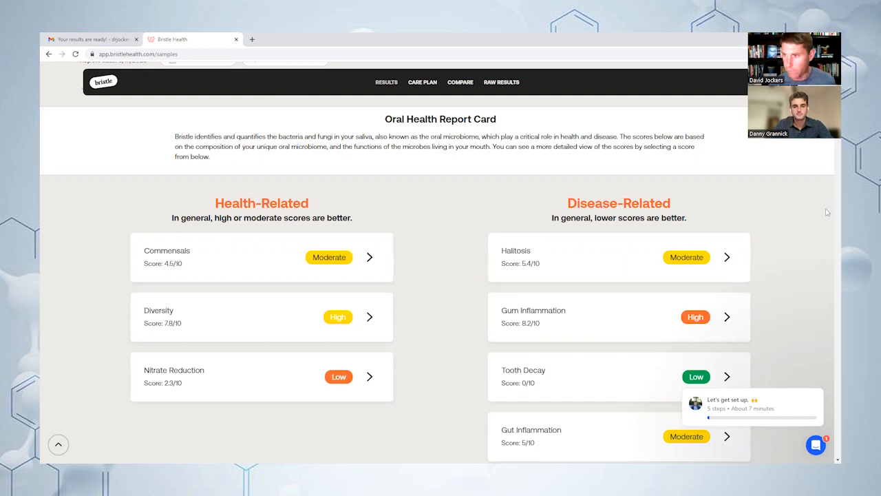
pyautogui.moveTo(154, 215)
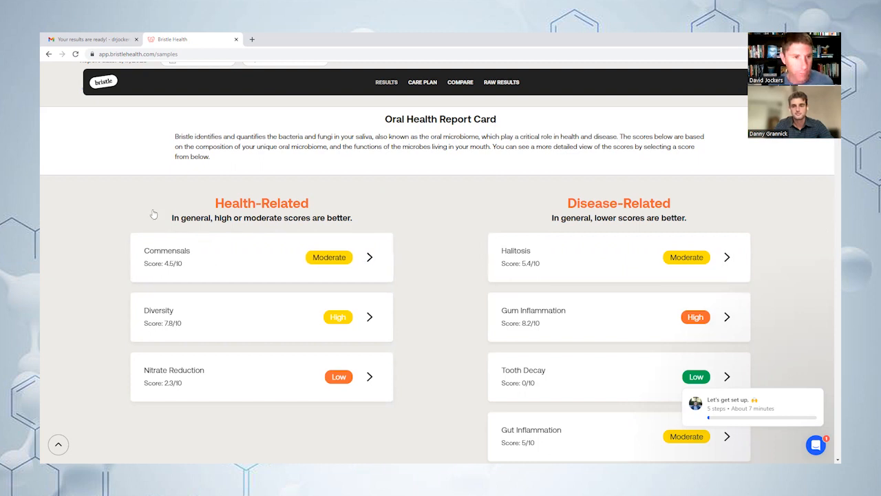
pyautogui.scroll(-3)
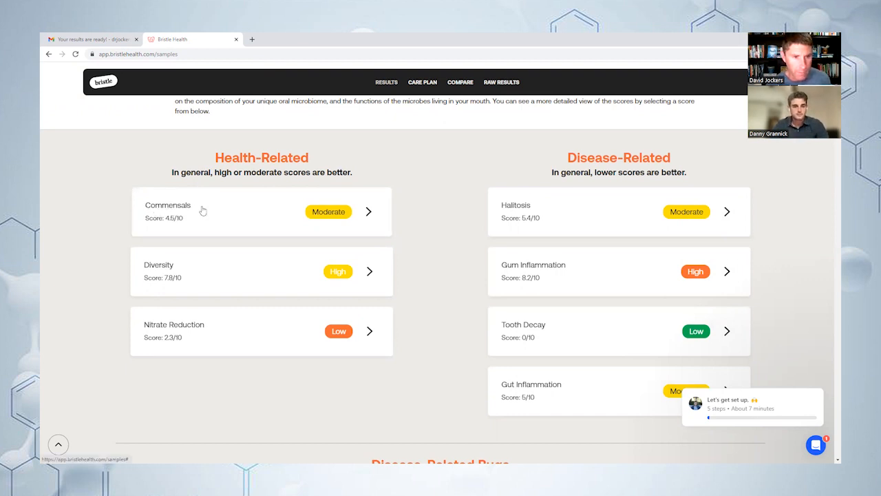
pyautogui.moveTo(428, 157)
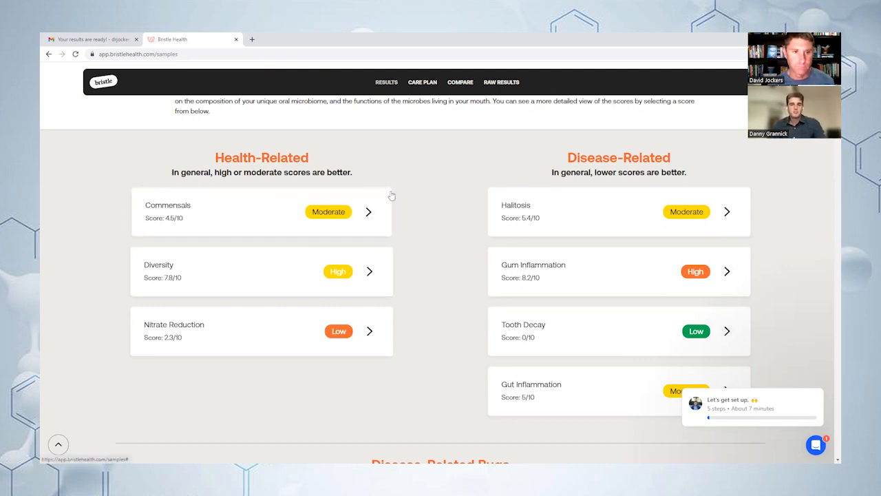
pyautogui.moveTo(413, 153)
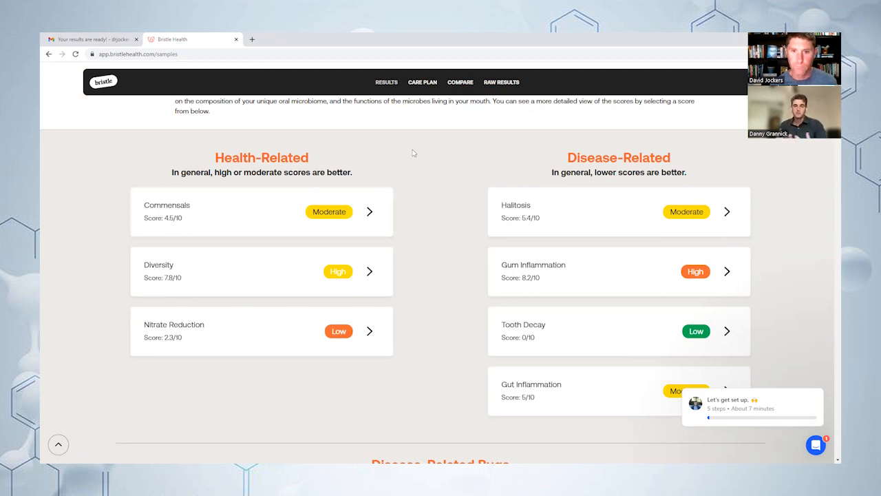
pyautogui.moveTo(405, 167)
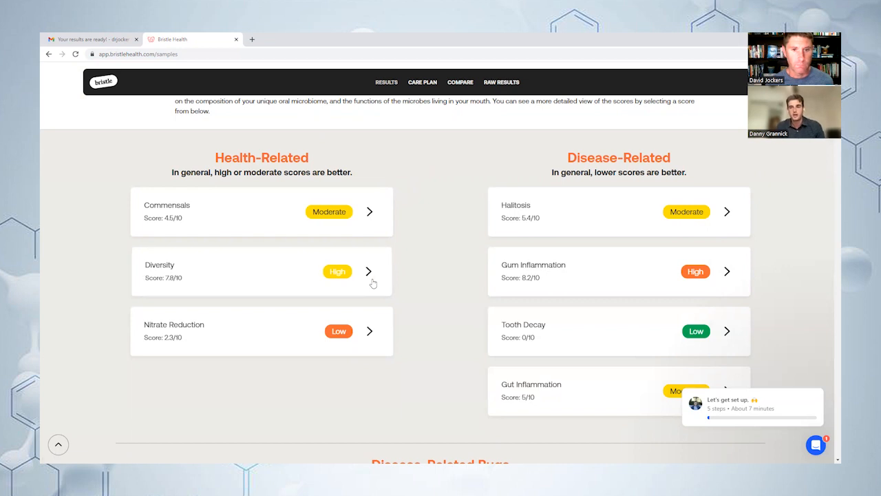
pyautogui.moveTo(408, 173)
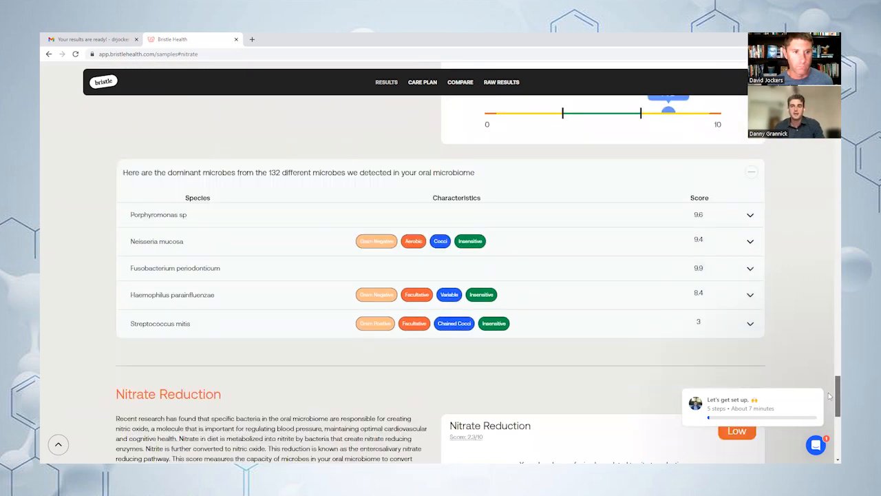
pyautogui.scroll(-3)
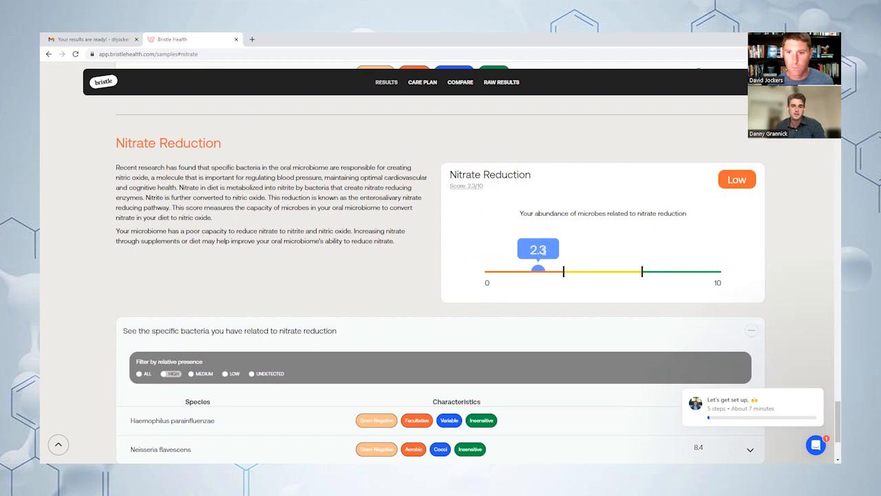
pyautogui.moveTo(520, 162)
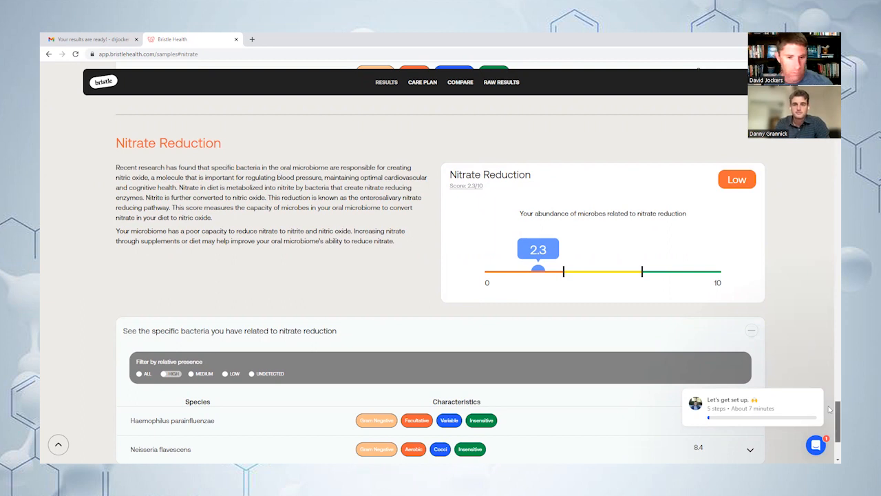
pyautogui.scroll(3)
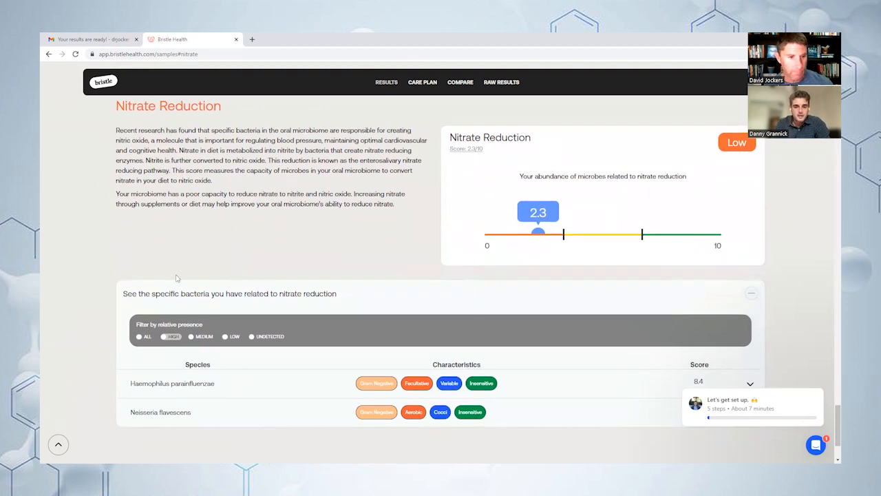
pyautogui.moveTo(199, 235)
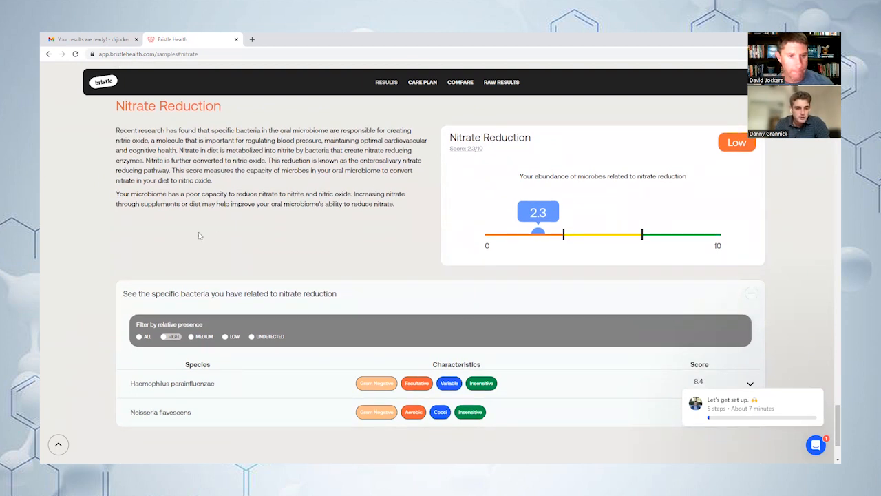
pyautogui.moveTo(234, 227)
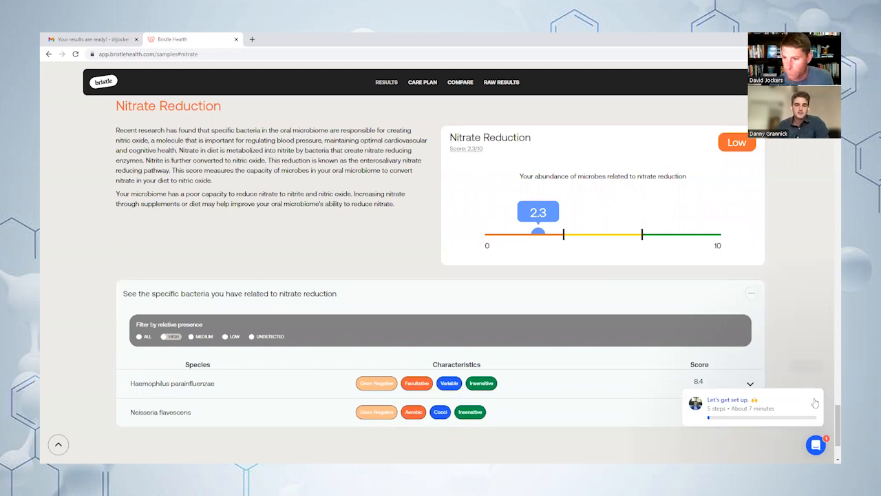
pyautogui.scroll(-3)
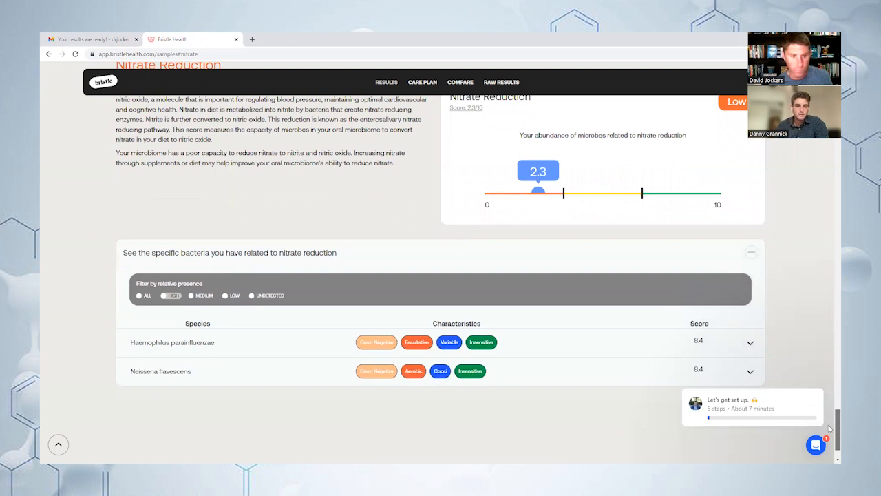
pyautogui.scroll(-3)
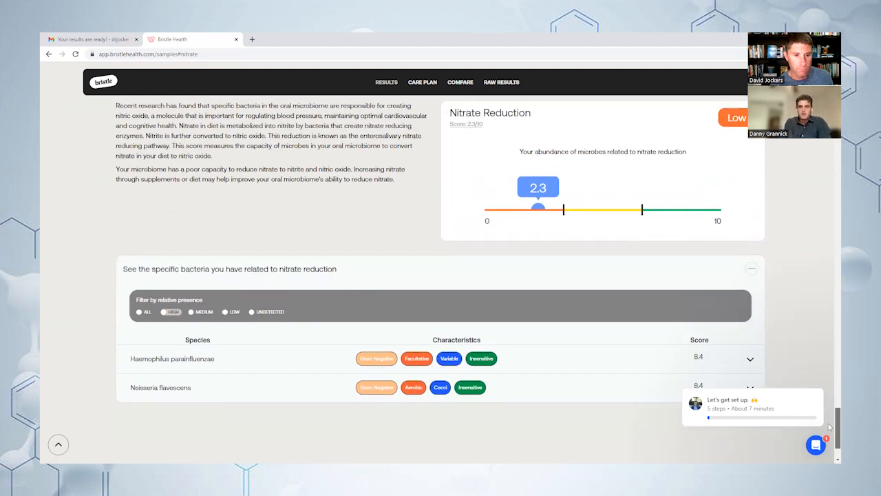
pyautogui.scroll(-3)
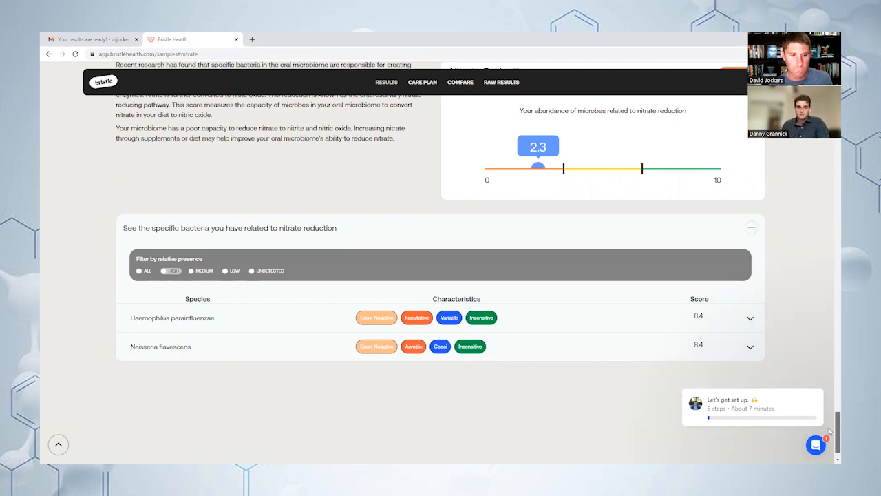
pyautogui.scroll(3)
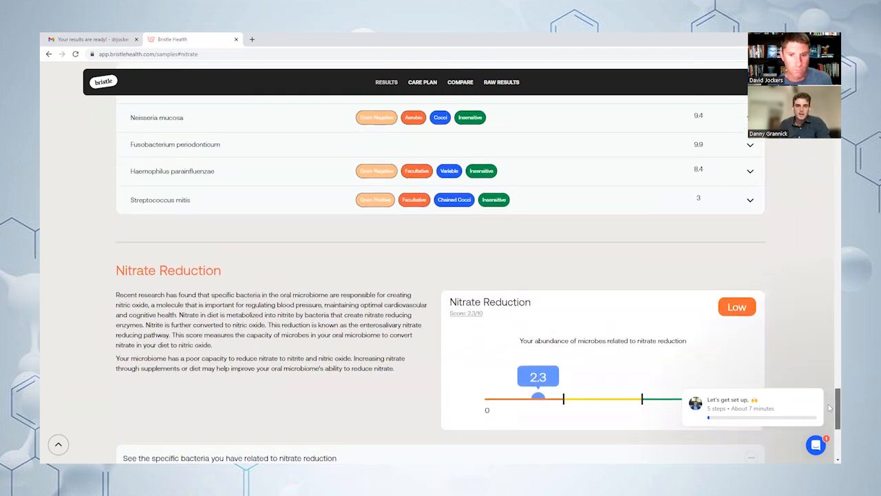
pyautogui.scroll(-3)
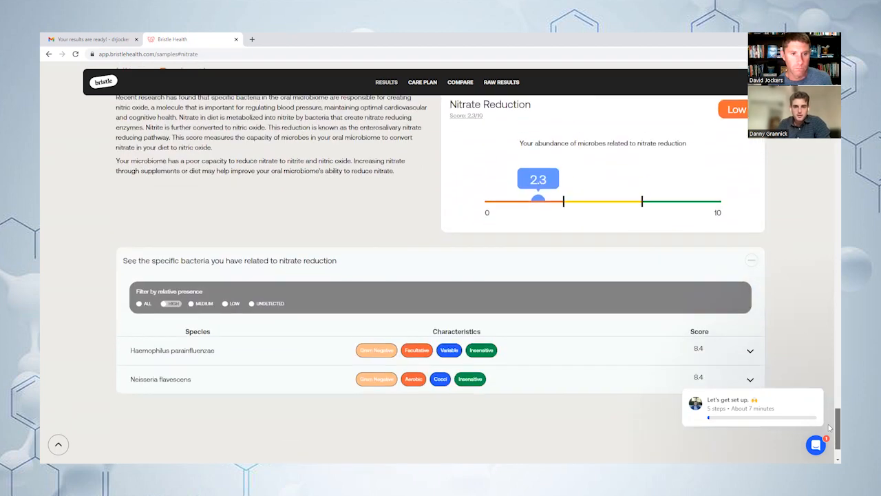
pyautogui.scroll(-3)
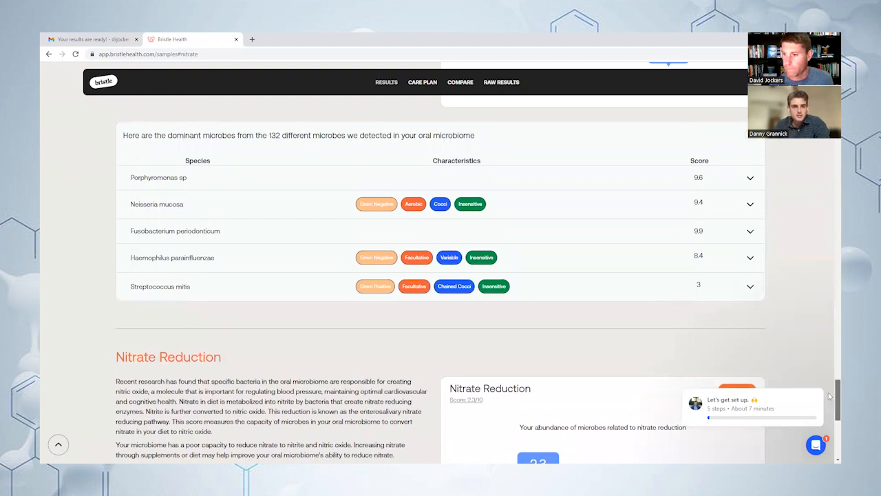
# Scroll back to the Oral Health Report Card tiles with Gum Inflammation rated High
pyautogui.scroll(-3)
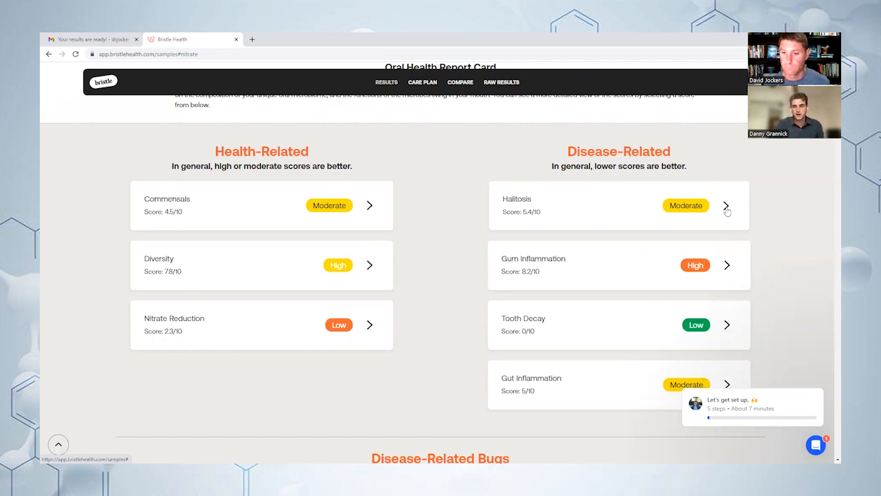
pyautogui.moveTo(727, 267)
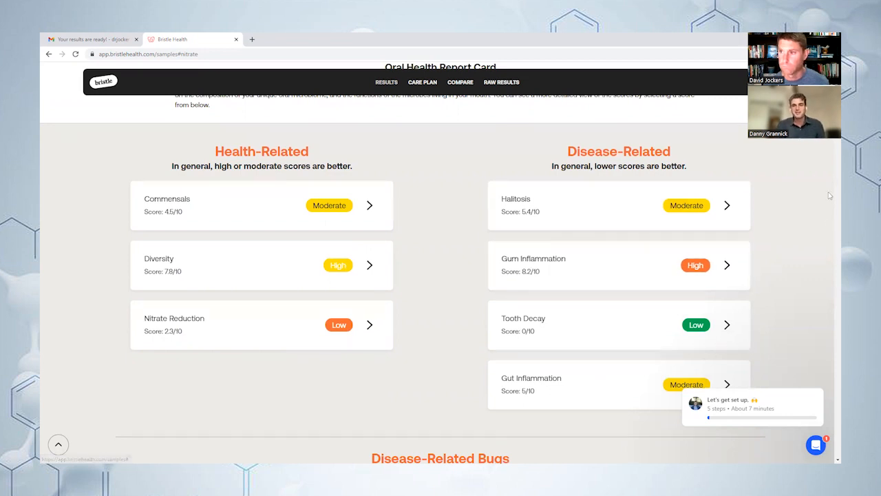
pyautogui.scroll(3)
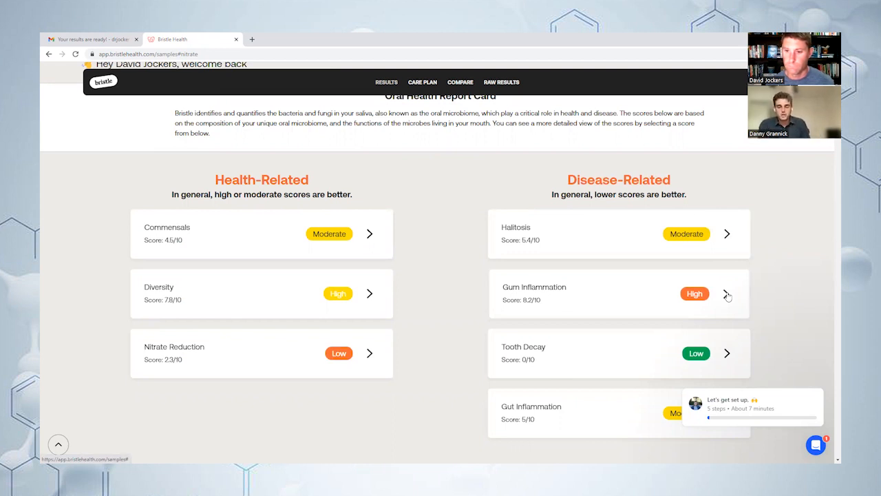
# Show the Gum Inflammation breakdown and review its 8.2 score gauge and explanation
pyautogui.click(727, 293)
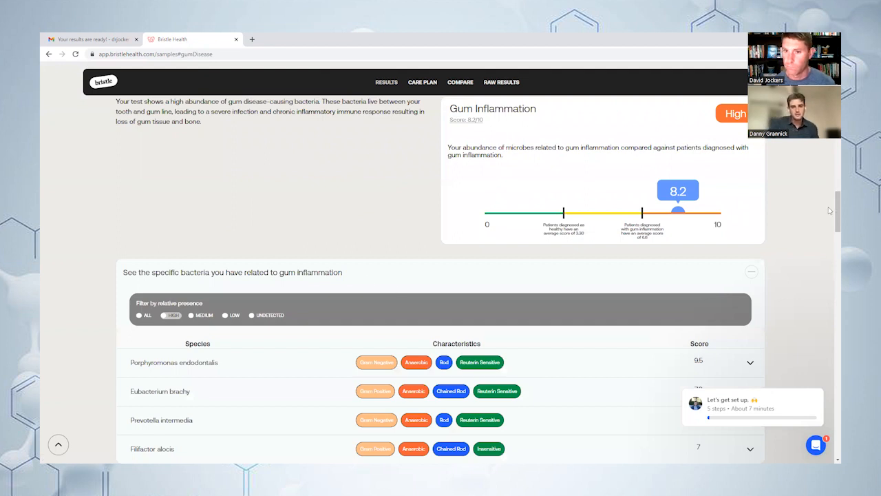
pyautogui.scroll(-3)
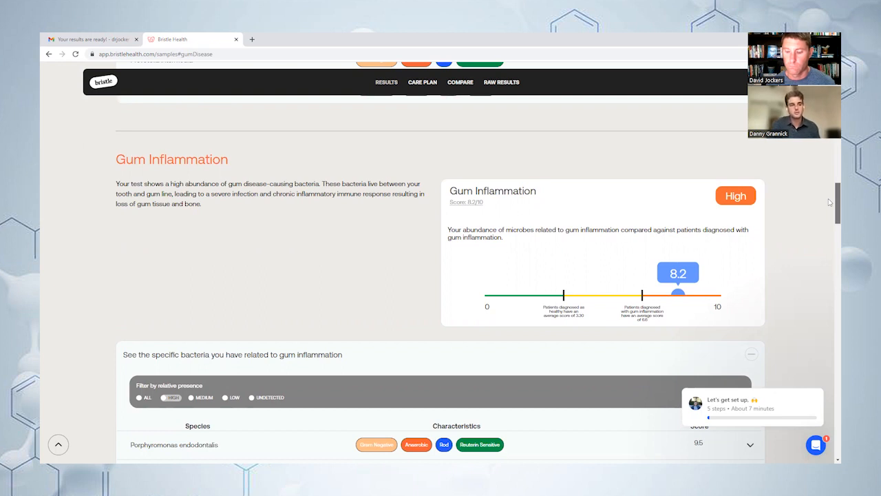
pyautogui.scroll(-3)
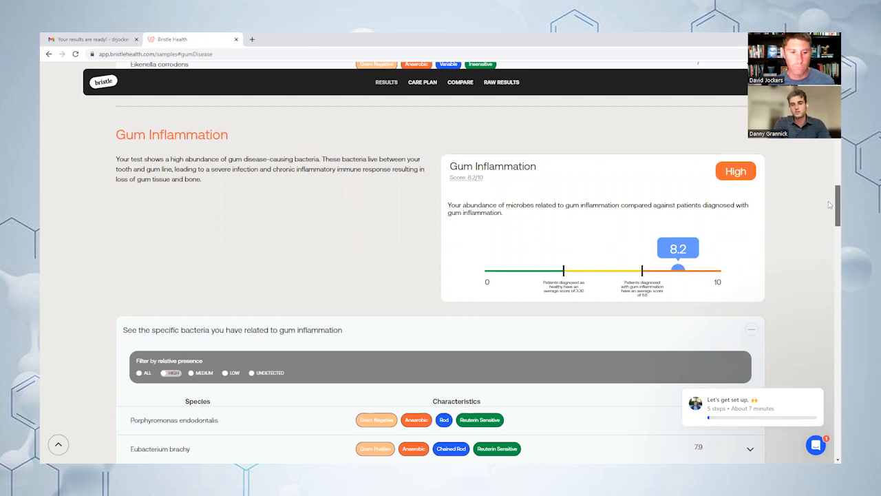
pyautogui.scroll(-3)
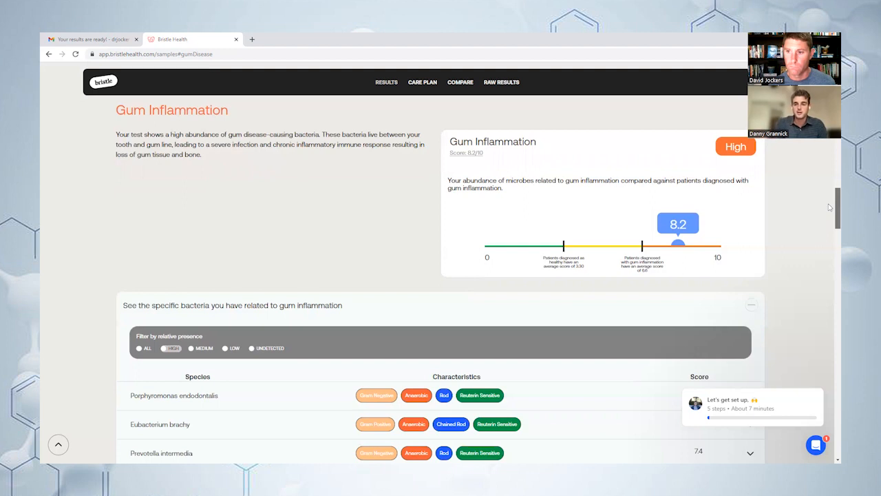
pyautogui.scroll(-3)
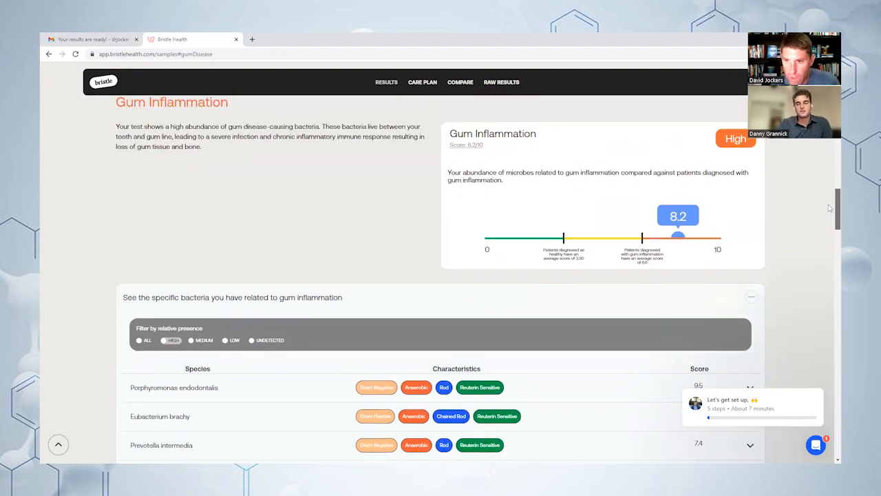
pyautogui.scroll(-3)
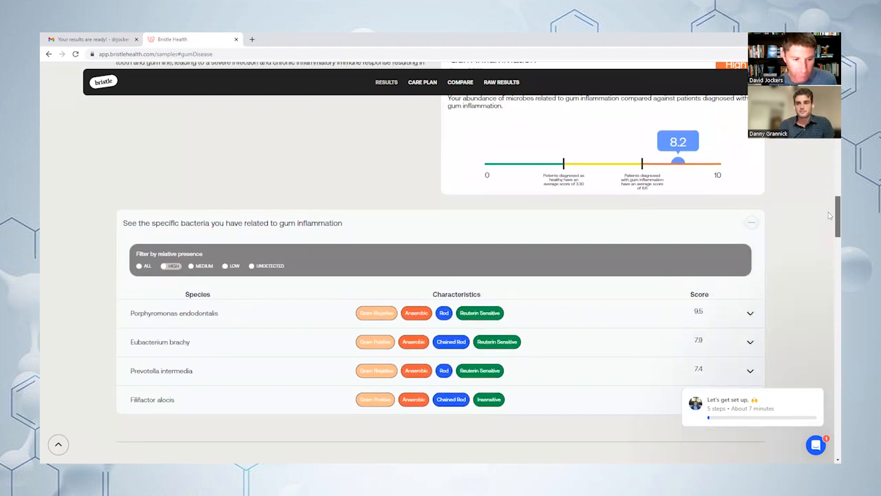
pyautogui.scroll(-3)
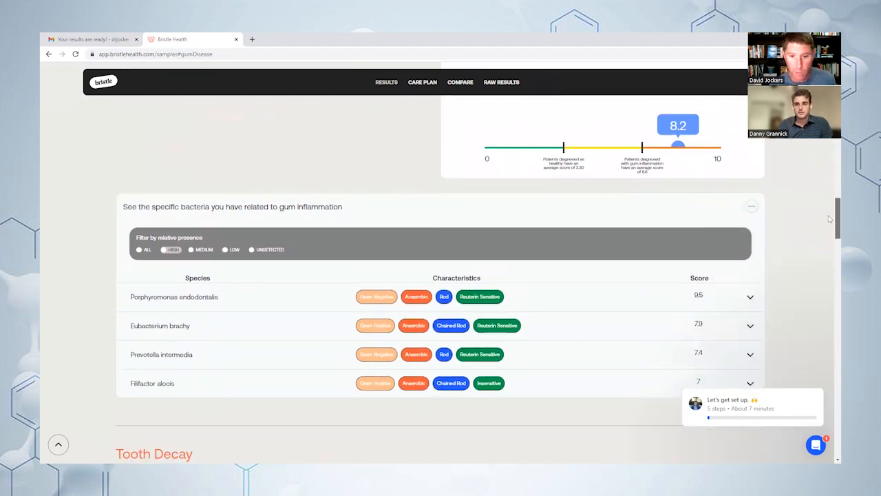
pyautogui.scroll(-3)
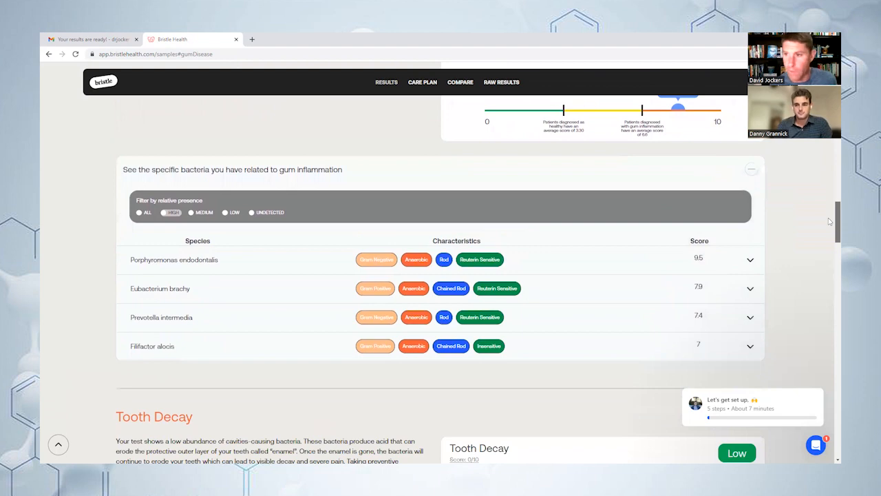
pyautogui.scroll(3)
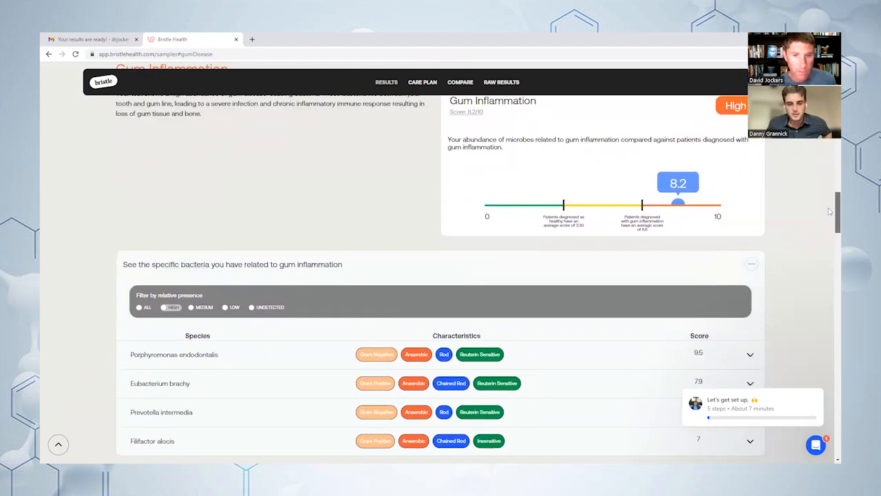
# Review the gum inflammation bacteria table down to Porphyromonas endodontalis and the Tooth Decay section
pyautogui.scroll(-3)
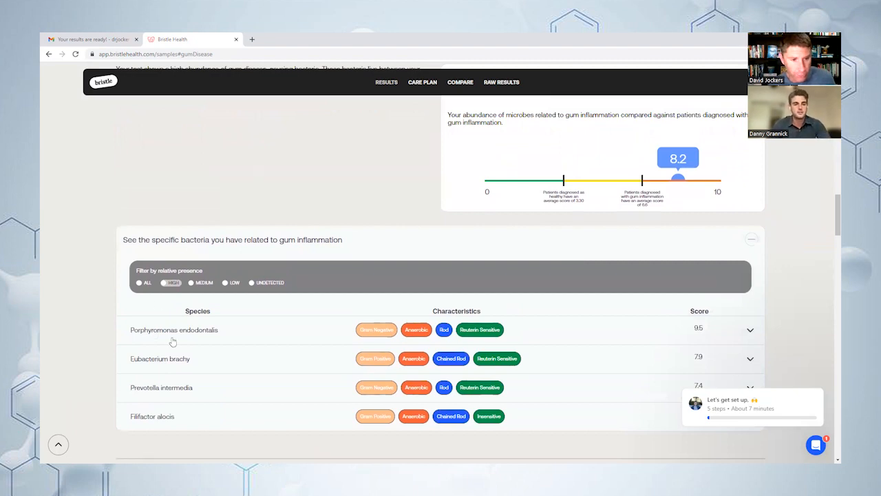
pyautogui.moveTo(261, 198)
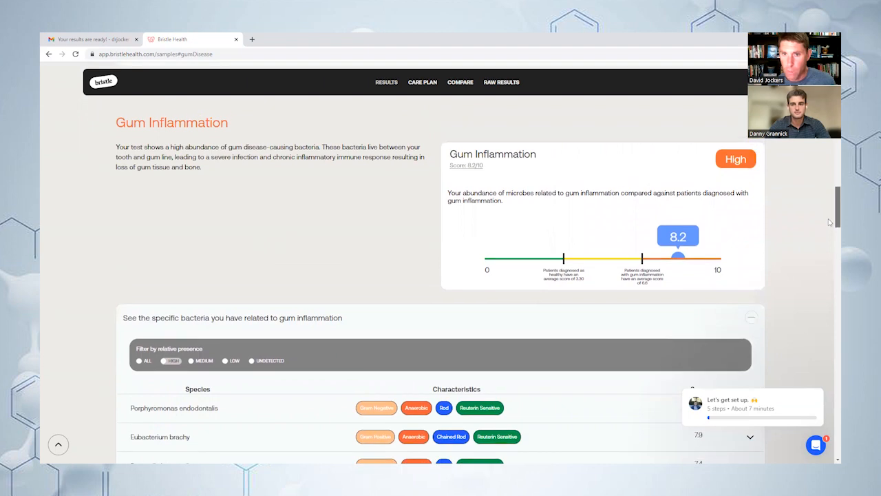
pyautogui.scroll(-3)
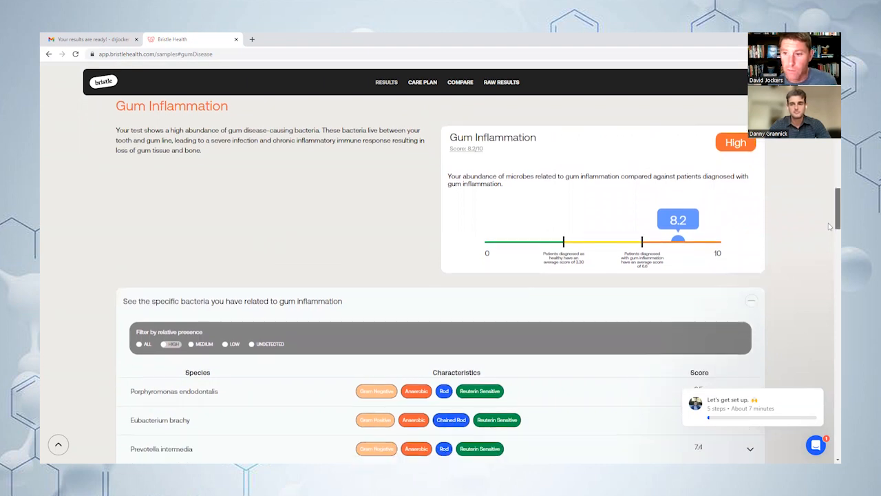
pyautogui.scroll(-3)
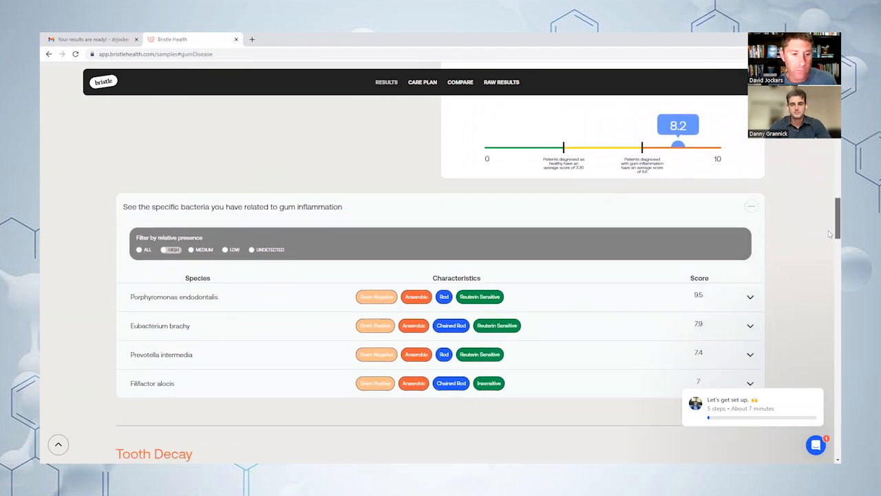
pyautogui.scroll(-3)
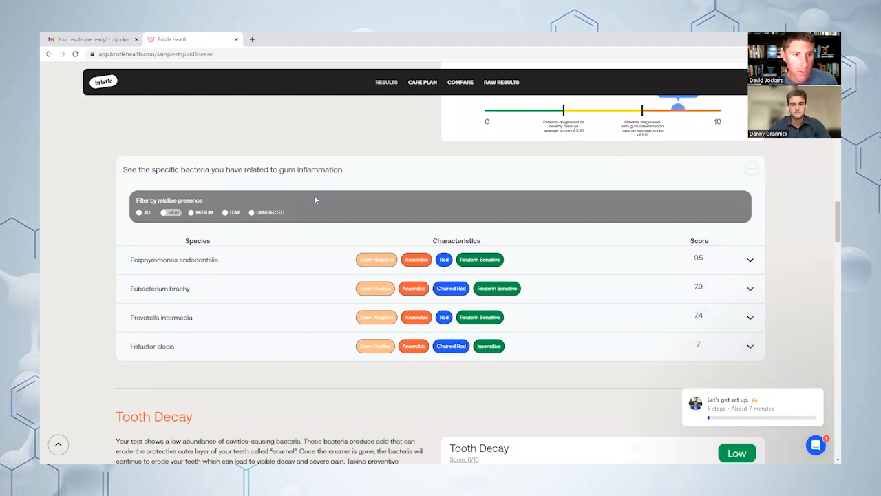
pyautogui.moveTo(789, 263)
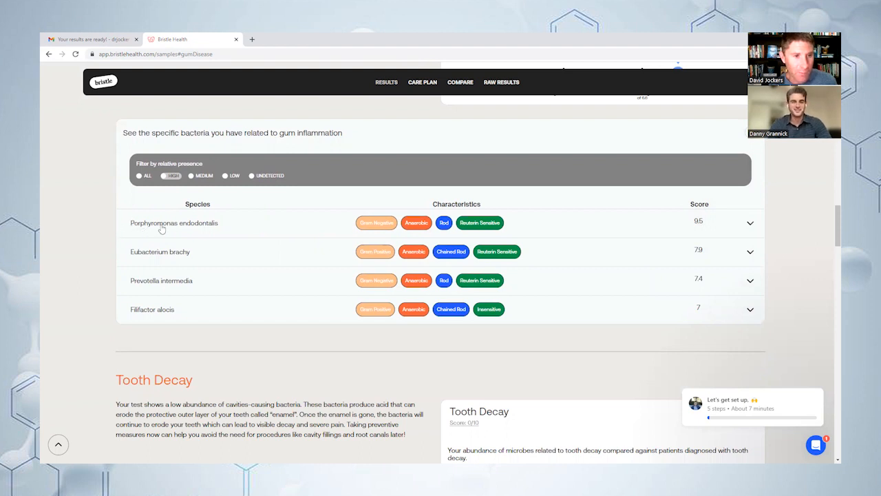
pyautogui.moveTo(224, 228)
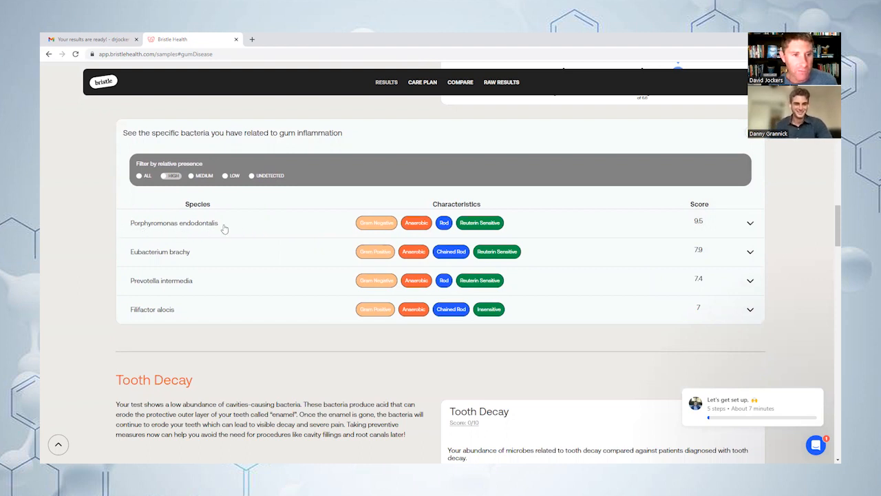
pyautogui.moveTo(252, 233)
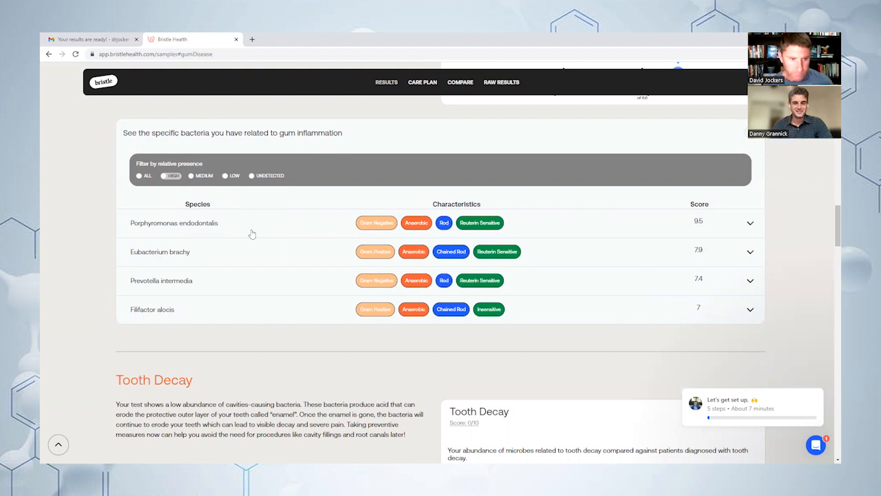
pyautogui.moveTo(828, 261)
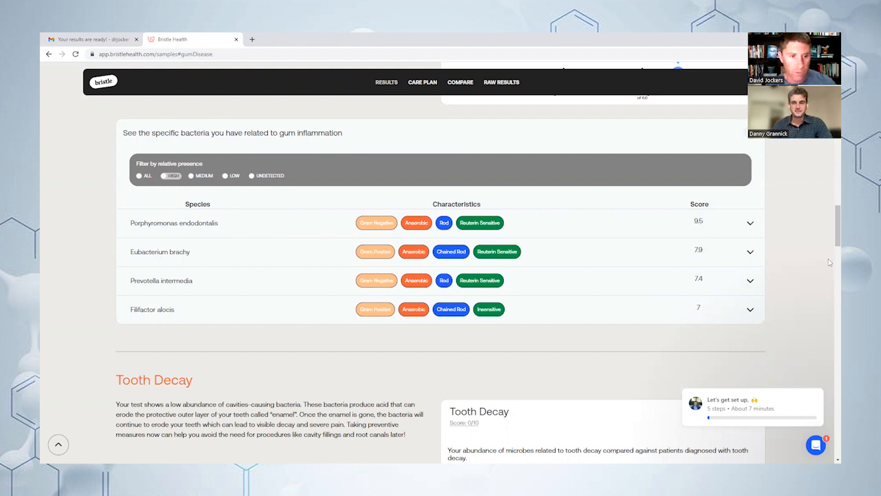
pyautogui.scroll(-3)
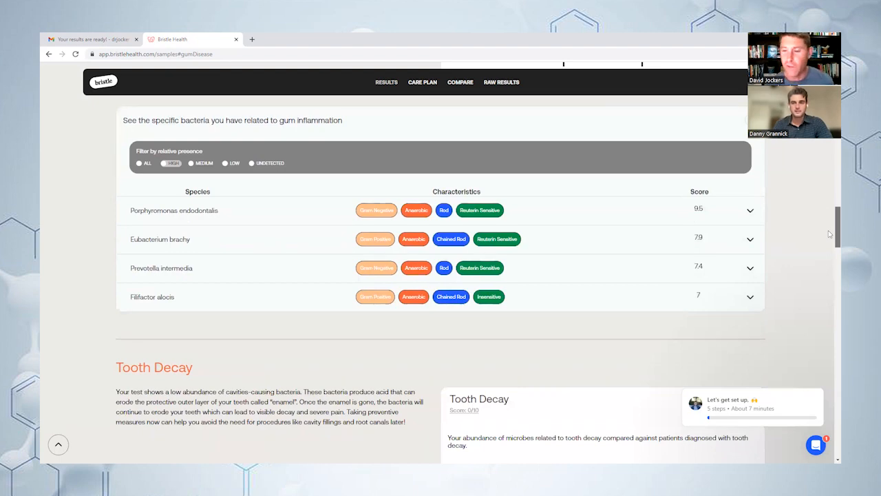
pyautogui.scroll(-3)
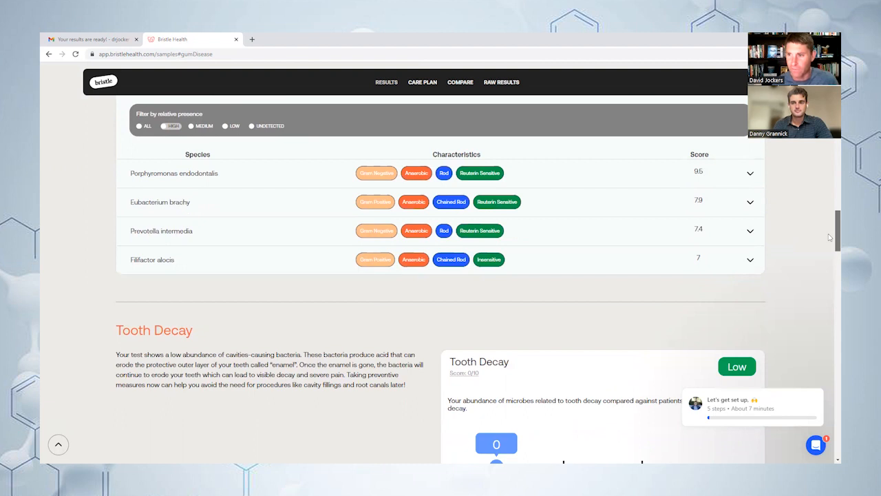
pyautogui.scroll(-3)
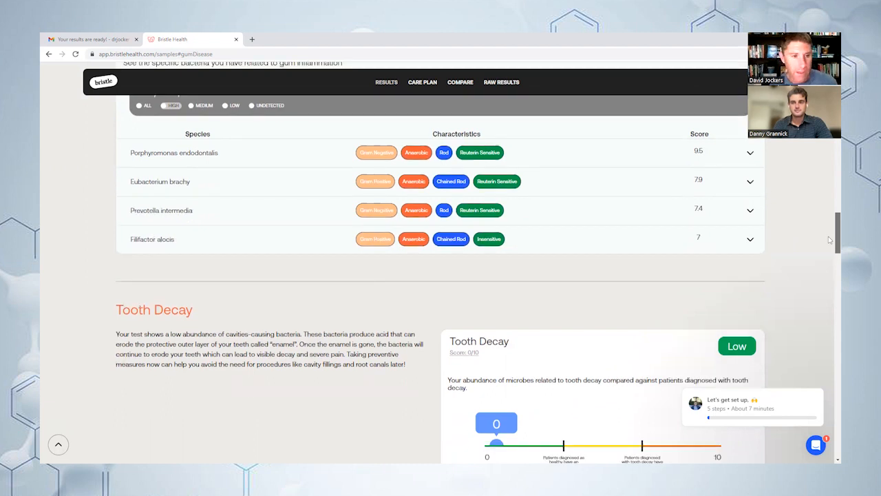
pyautogui.scroll(-3)
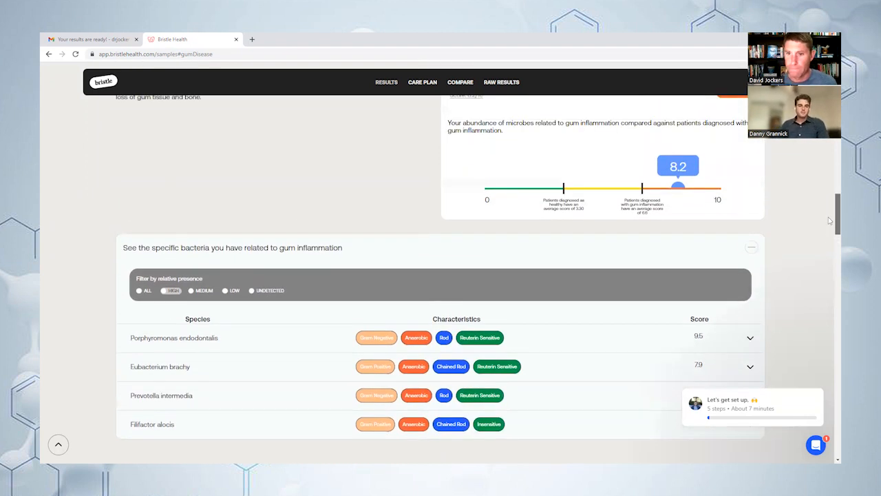
# Expand Porphyromonas endodontalis (9.5) and show its Reuterin Sensitive bacteriocin explainer panel
pyautogui.click(751, 337)
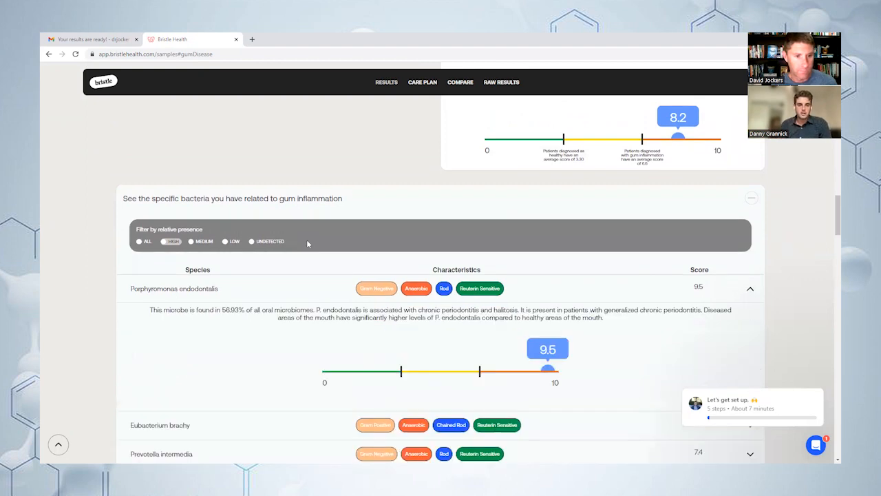
pyautogui.moveTo(291, 275)
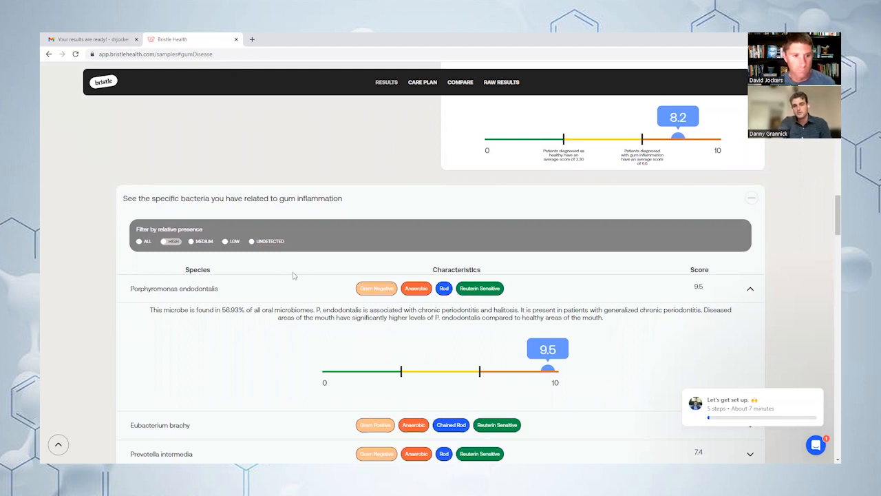
pyautogui.moveTo(829, 244)
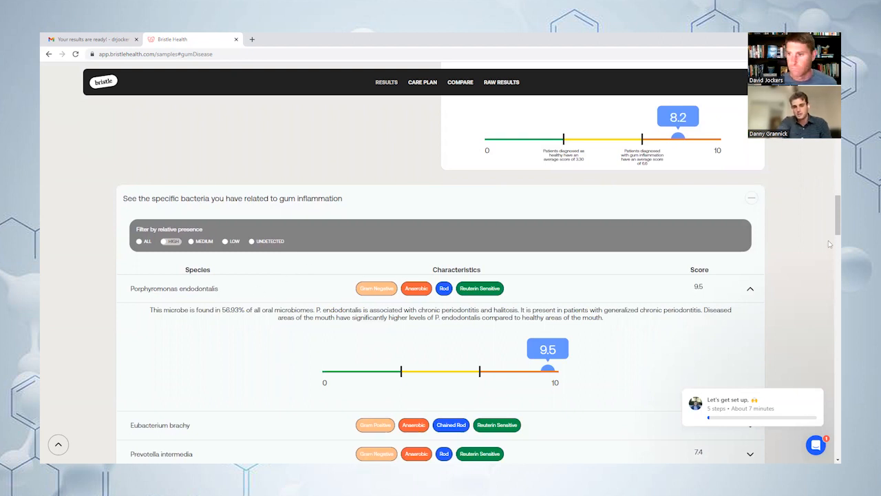
pyautogui.scroll(-3)
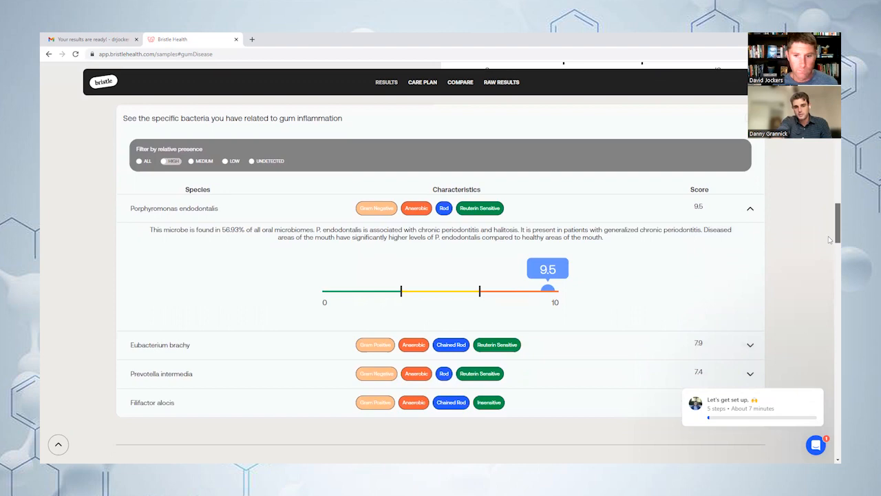
pyautogui.click(479, 208)
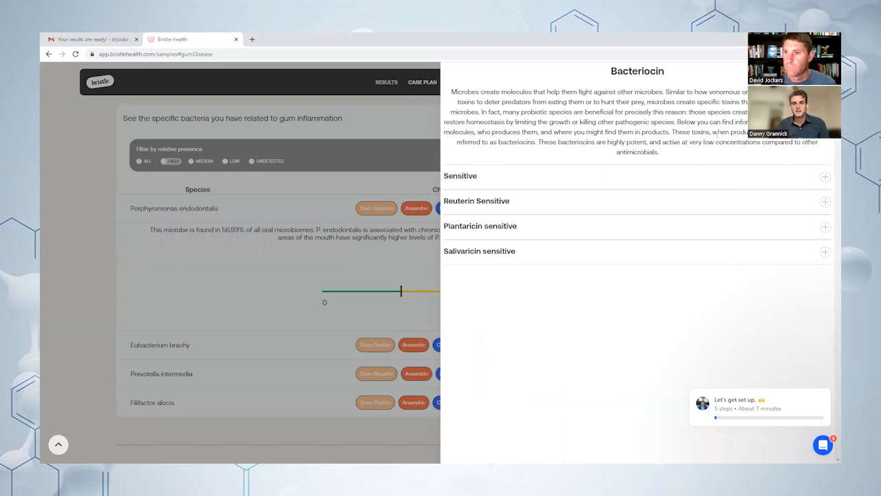
pyautogui.moveTo(482, 100)
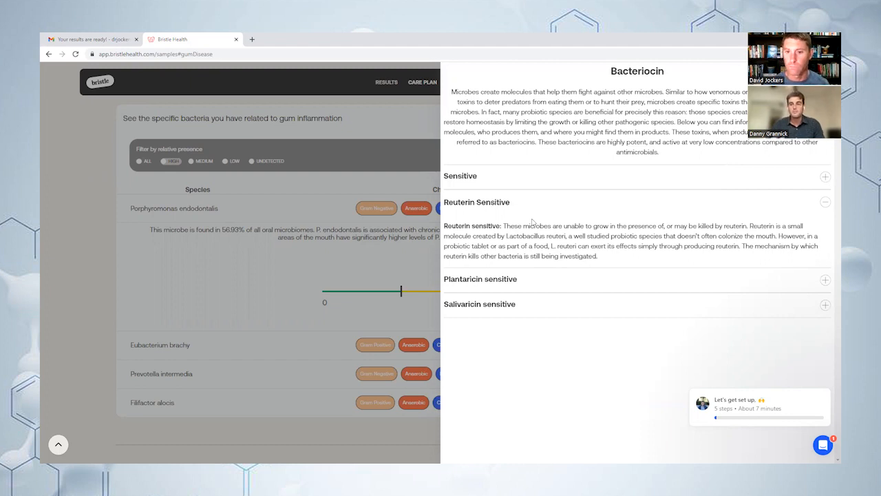
pyautogui.moveTo(575, 192)
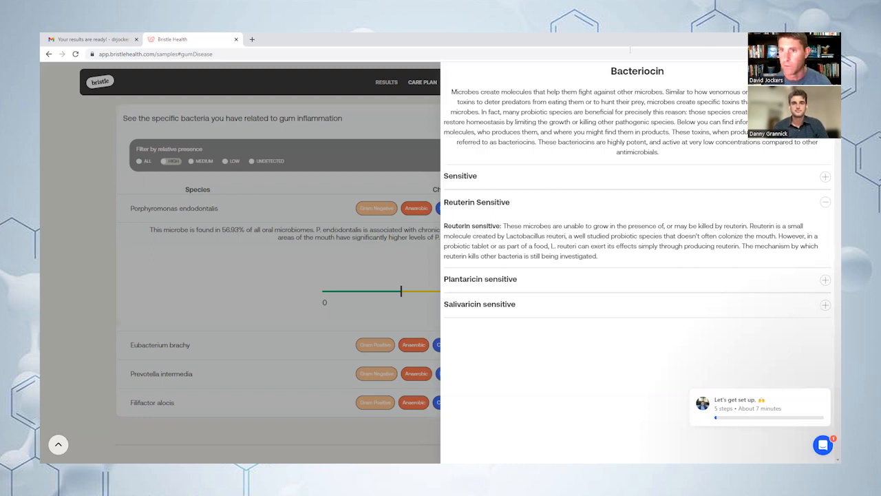
pyautogui.moveTo(143, 214)
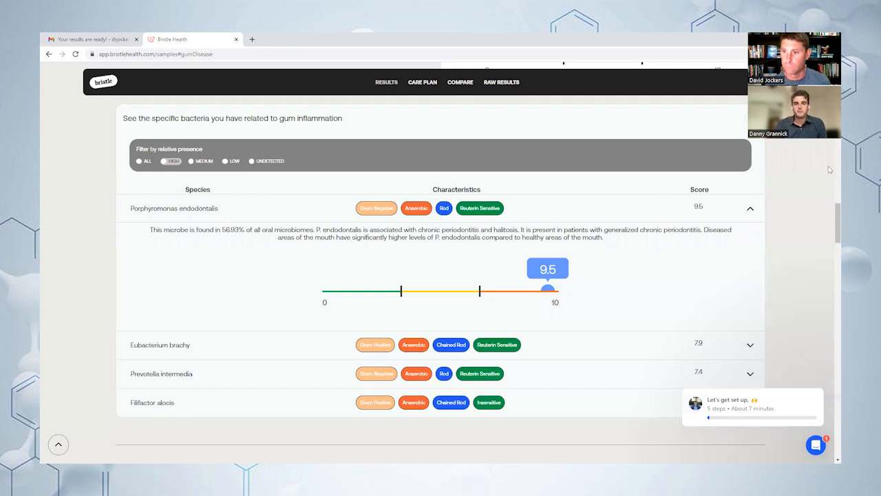
# Close the Bacteriocin panel and return to the Oral Health Report Card overview
pyautogui.scroll(-3)
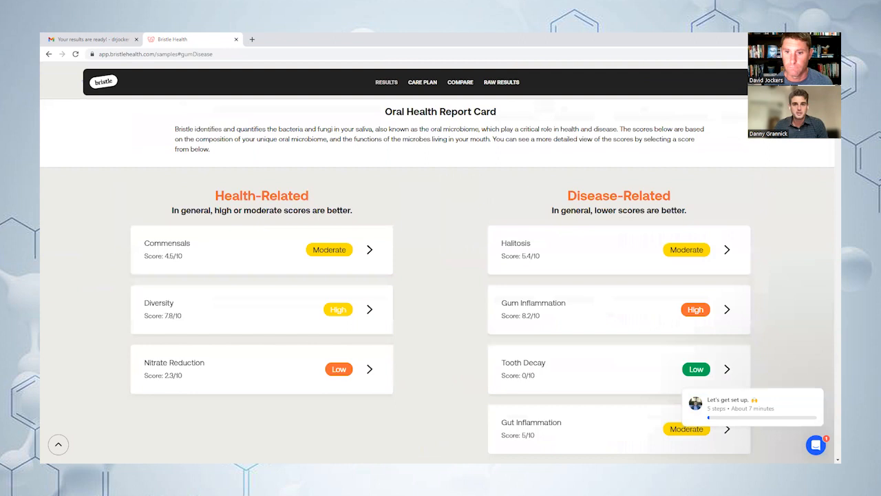
# Scroll the Oral Health Report Card scores toward the Disease-Related Bugs section
pyautogui.scroll(-3)
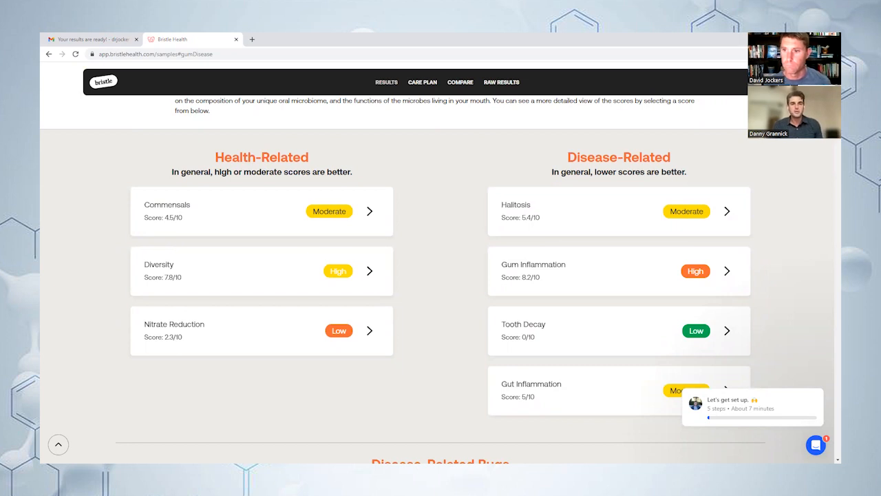
pyautogui.moveTo(421, 129)
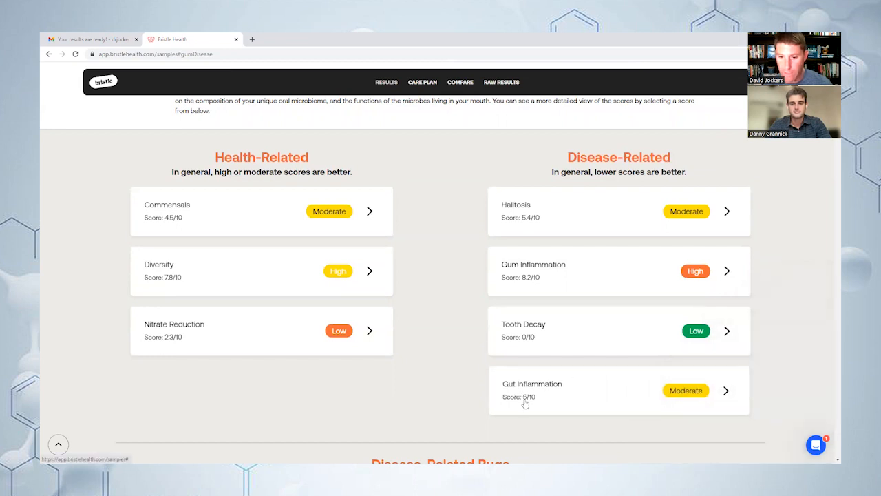
pyautogui.moveTo(652, 404)
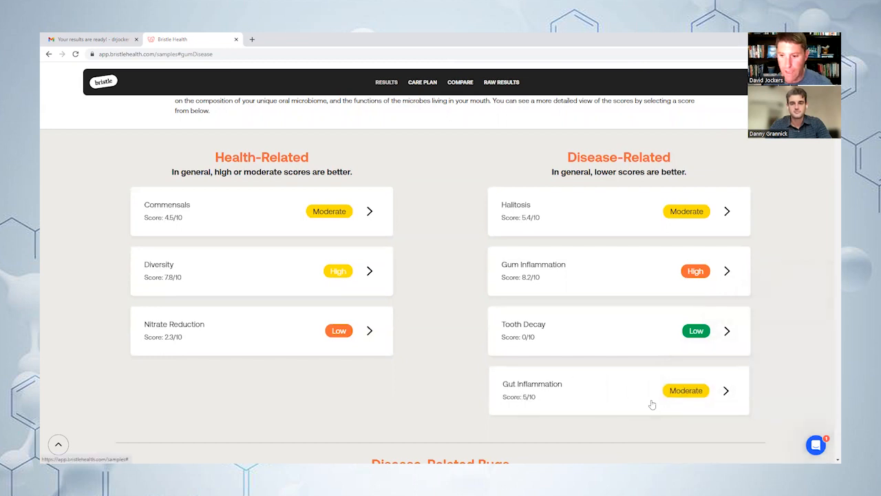
pyautogui.moveTo(474, 388)
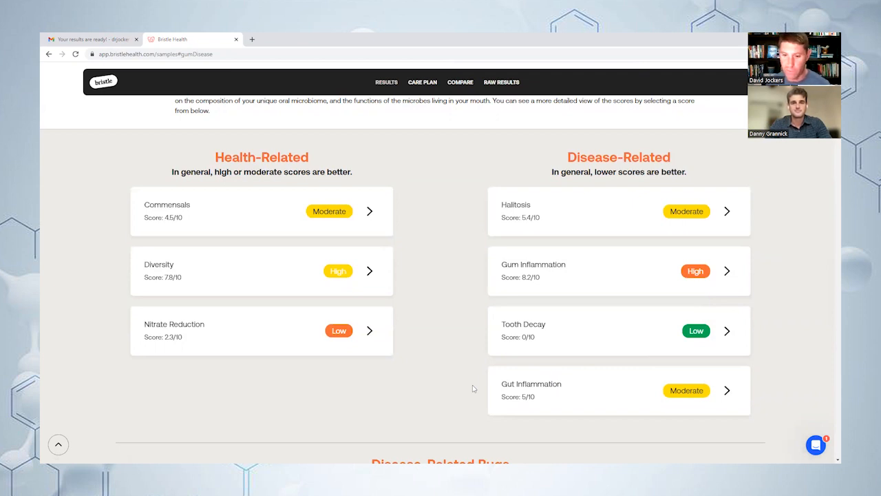
pyautogui.moveTo(493, 258)
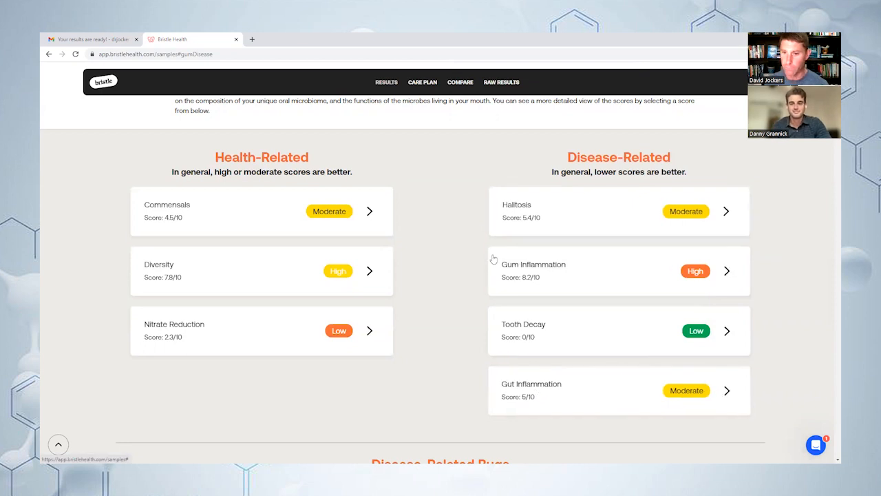
pyautogui.moveTo(467, 350)
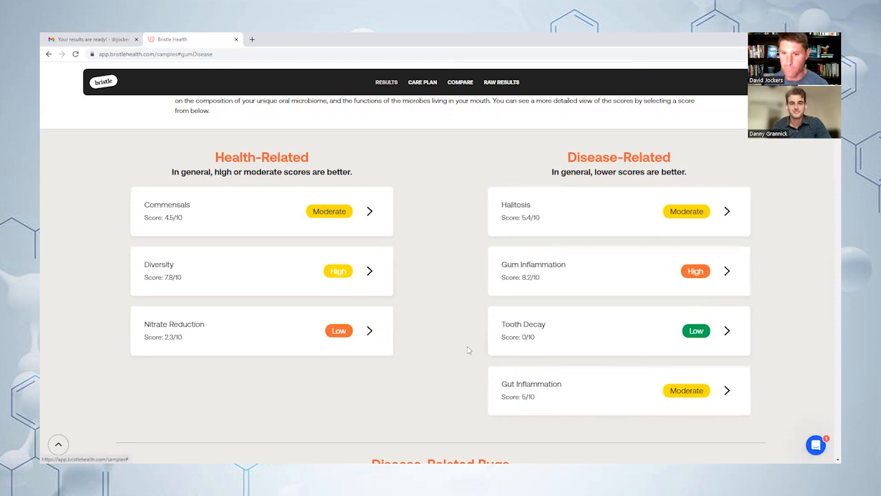
pyautogui.moveTo(457, 293)
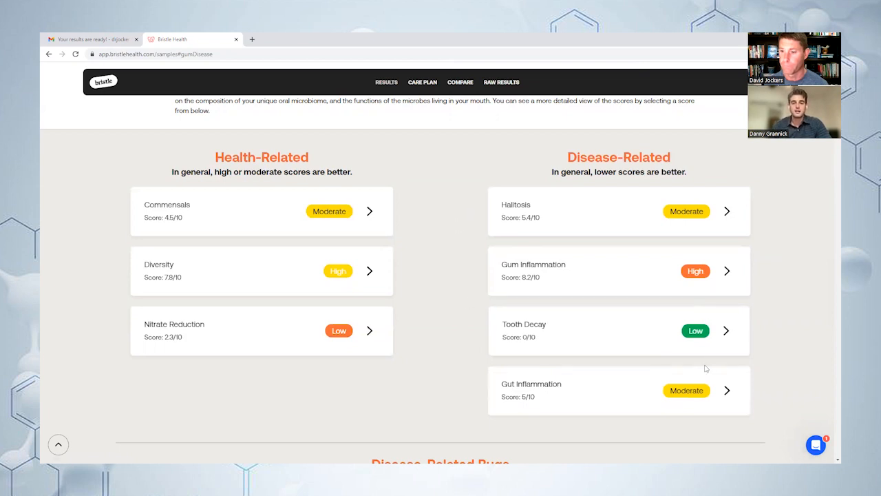
pyautogui.moveTo(794, 294)
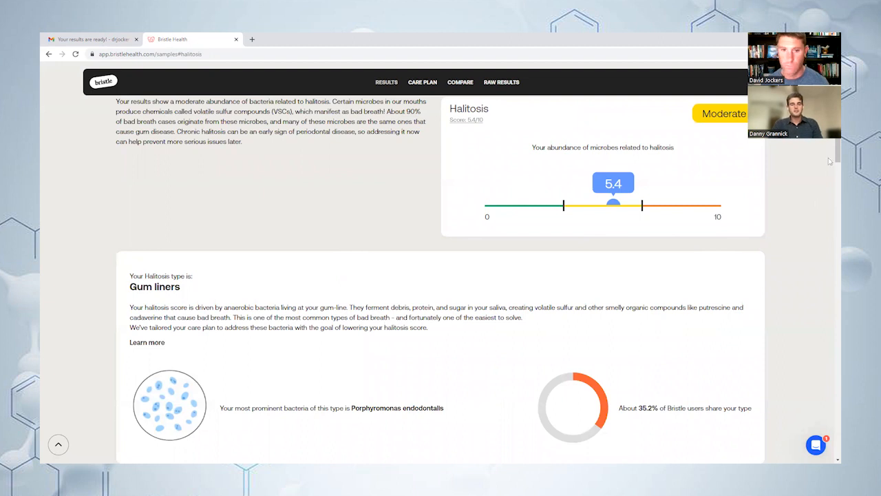
pyautogui.scroll(-3)
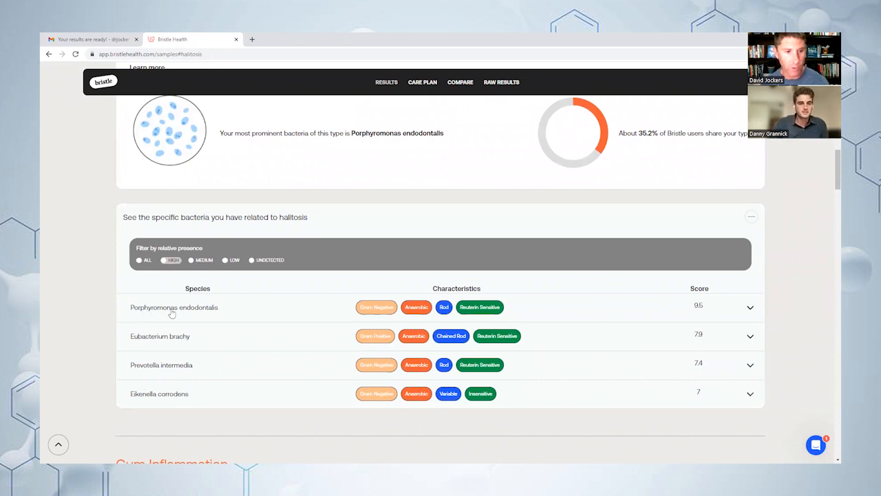
pyautogui.moveTo(412, 188)
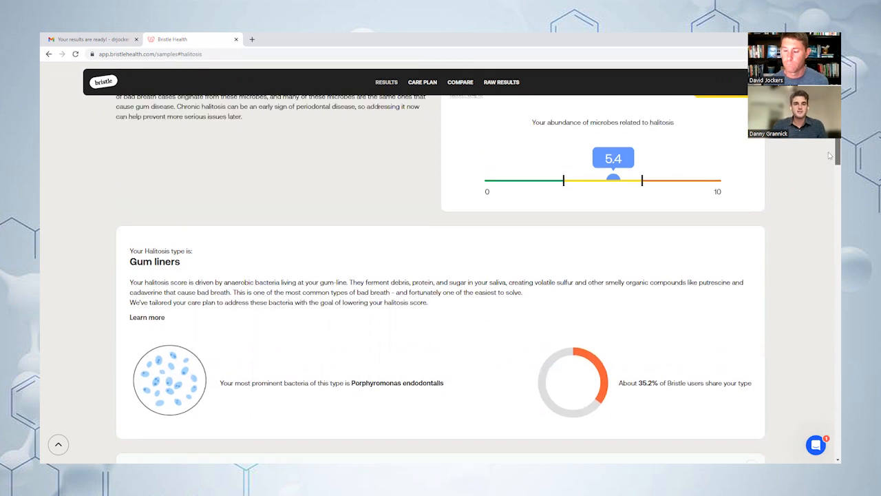
pyautogui.scroll(-3)
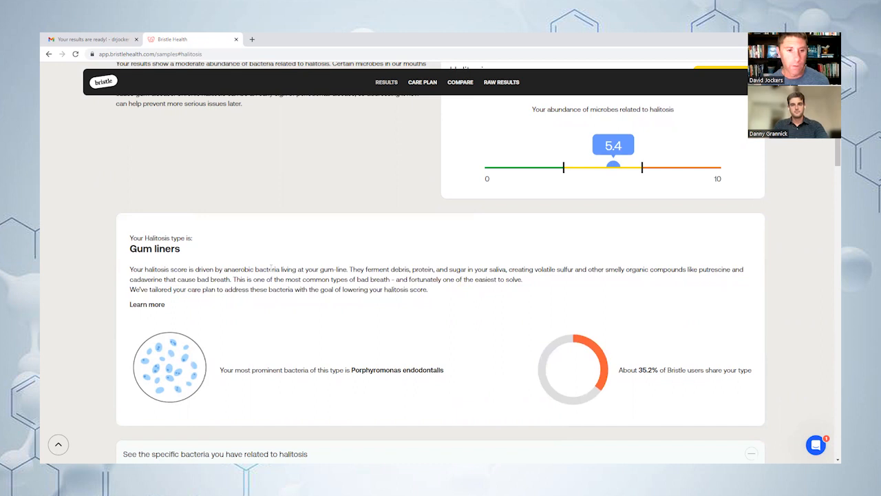
pyautogui.scroll(-3)
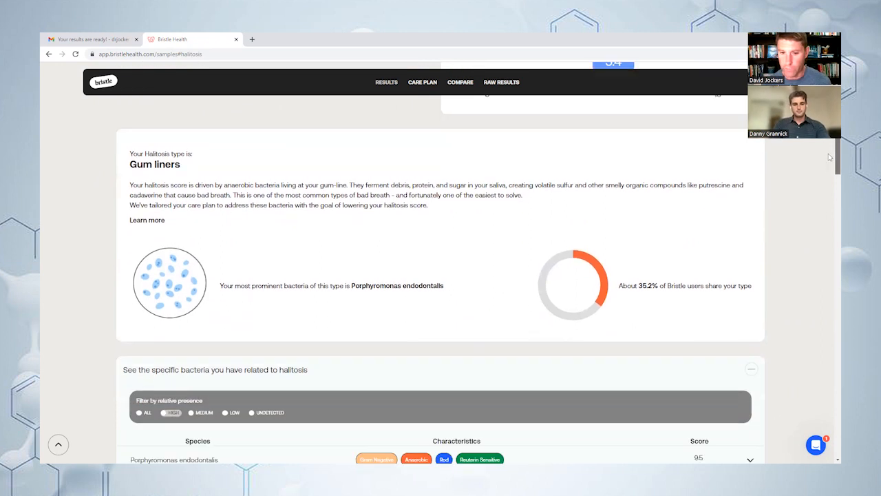
pyautogui.scroll(-3)
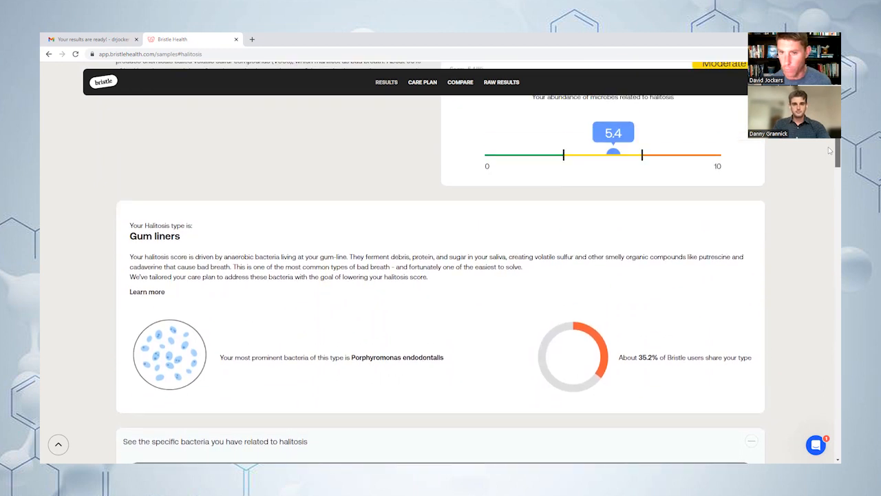
pyautogui.scroll(-3)
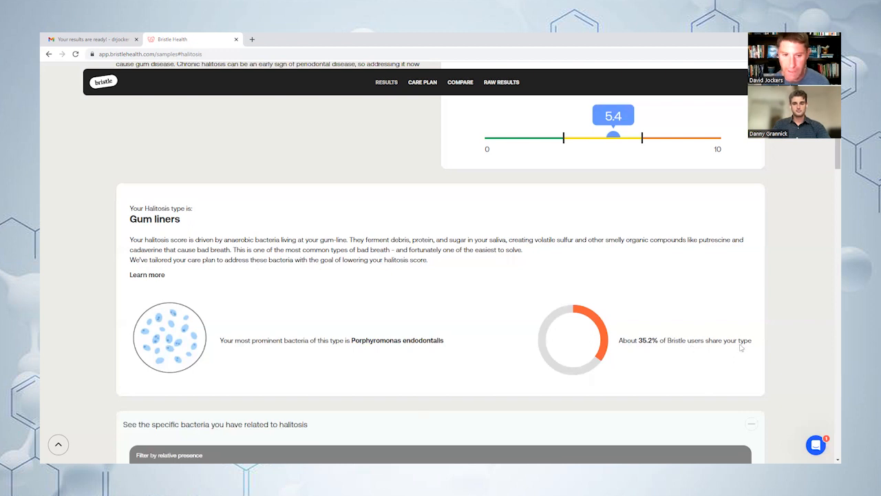
pyautogui.moveTo(830, 146)
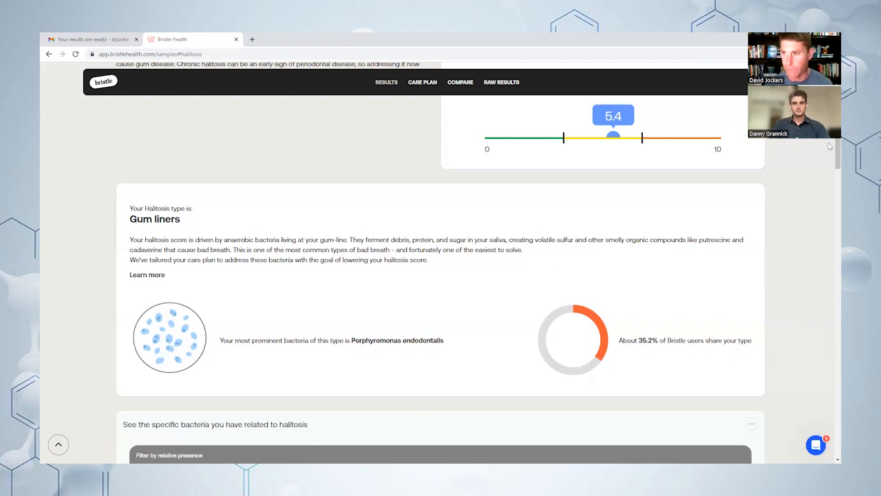
pyautogui.scroll(-3)
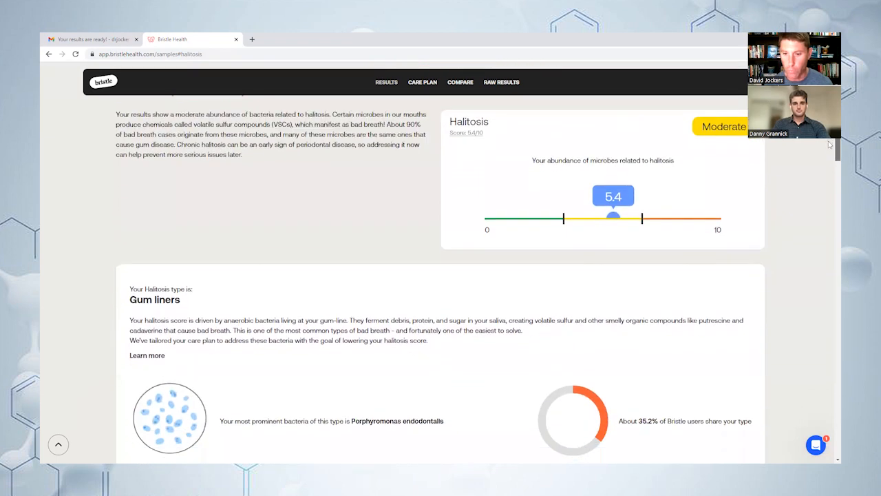
pyautogui.scroll(-3)
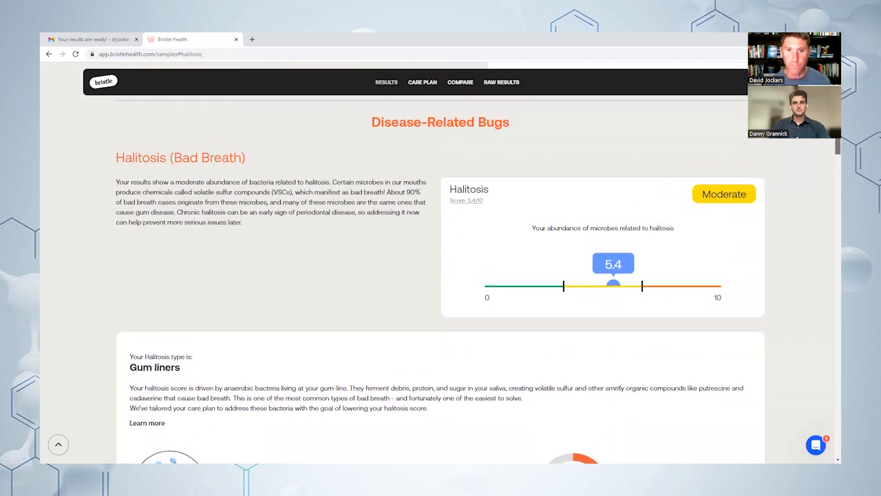
pyautogui.scroll(-3)
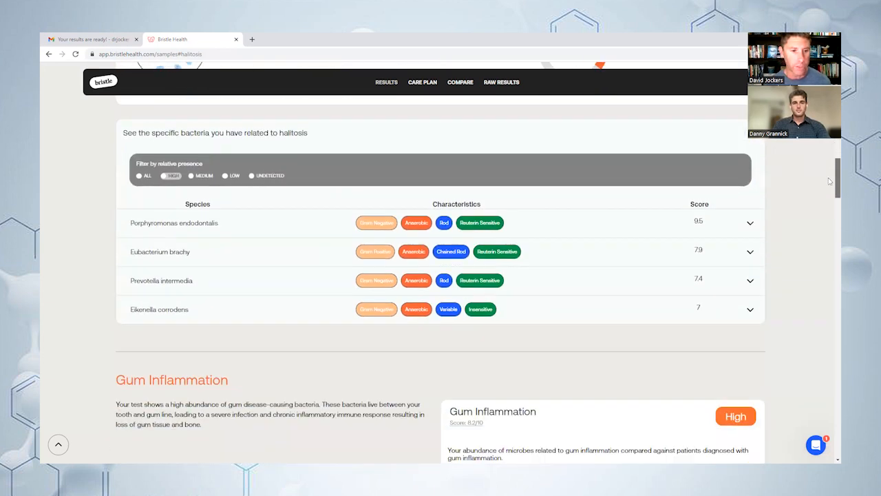
pyautogui.scroll(-3)
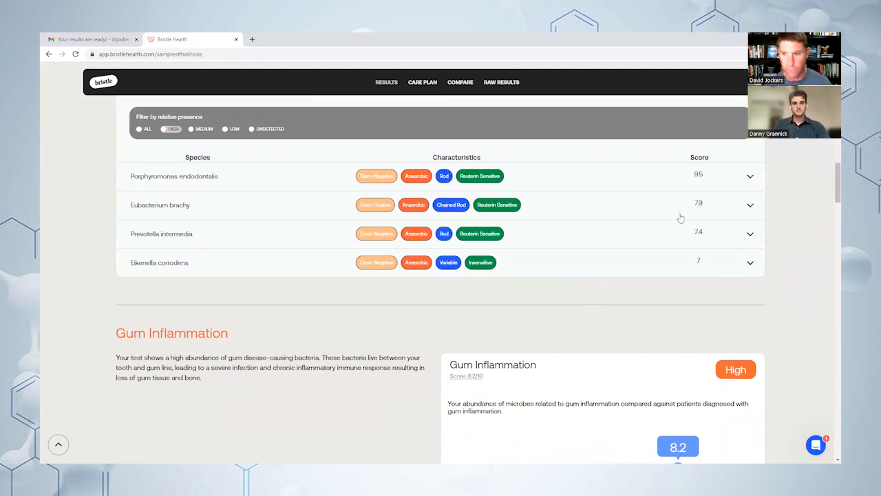
pyautogui.scroll(-3)
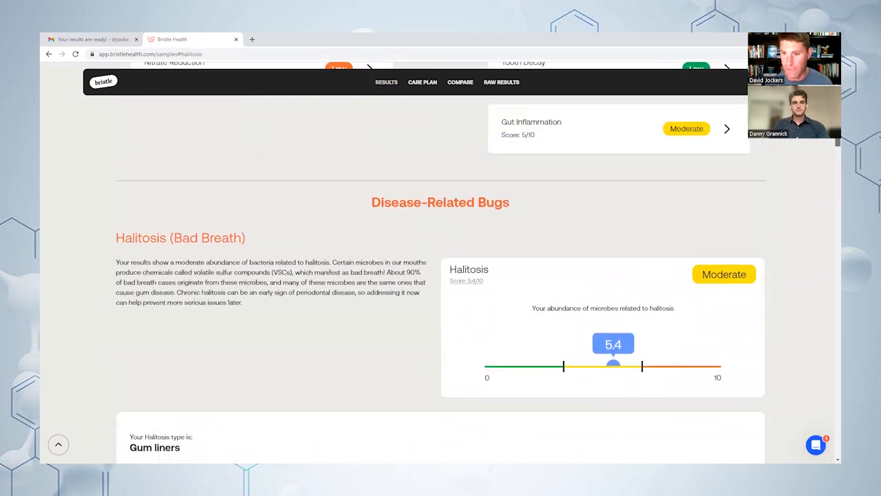
# Scroll past the Gut Inflammation breakdown (score 5, Moderate) back to the Oral Health Report Card
pyautogui.scroll(3)
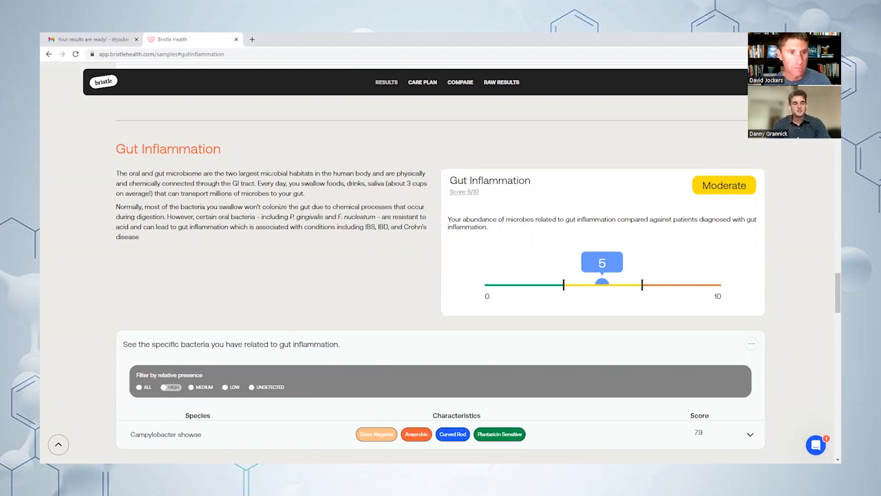
pyautogui.moveTo(298, 266)
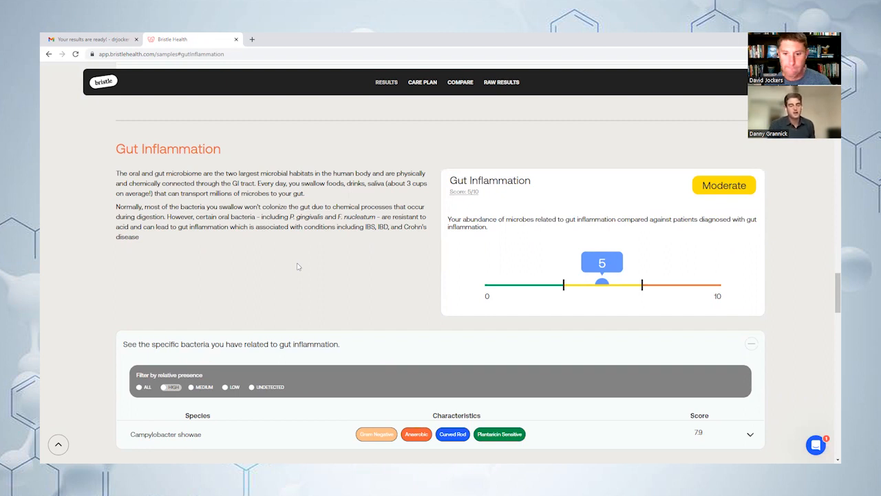
pyautogui.moveTo(317, 239)
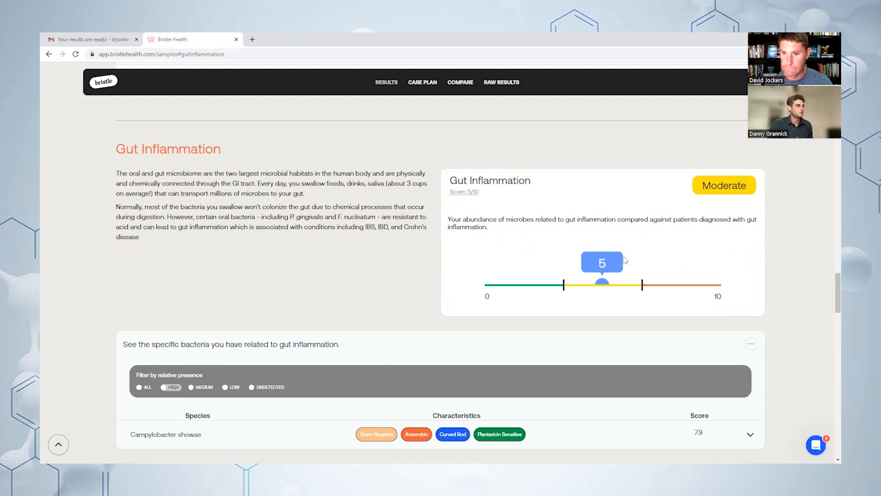
pyautogui.moveTo(608, 253)
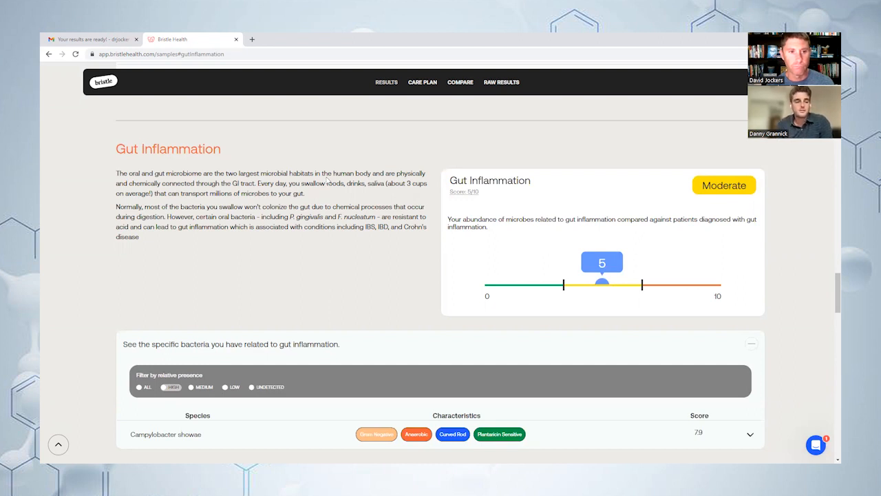
pyautogui.moveTo(352, 132)
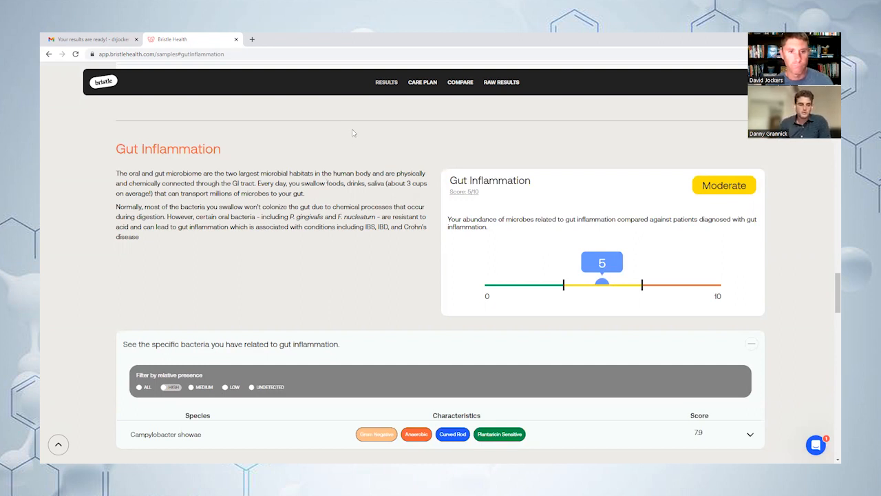
pyautogui.moveTo(320, 388)
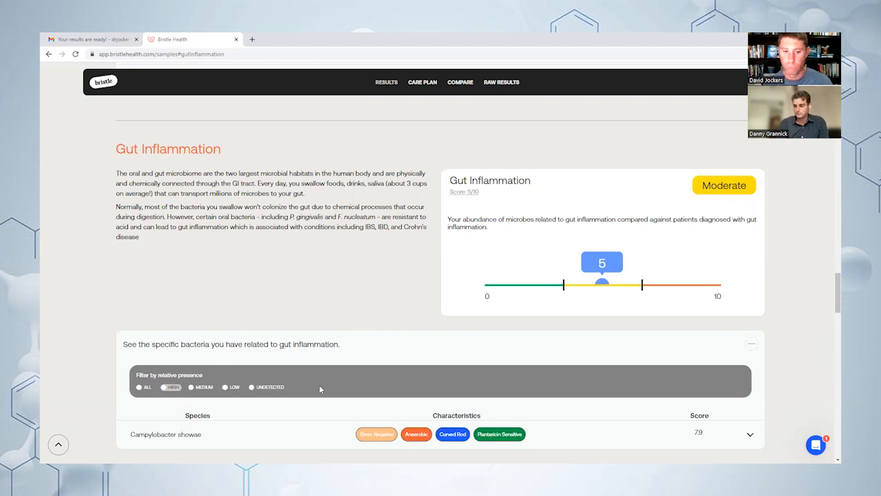
pyautogui.moveTo(568, 149)
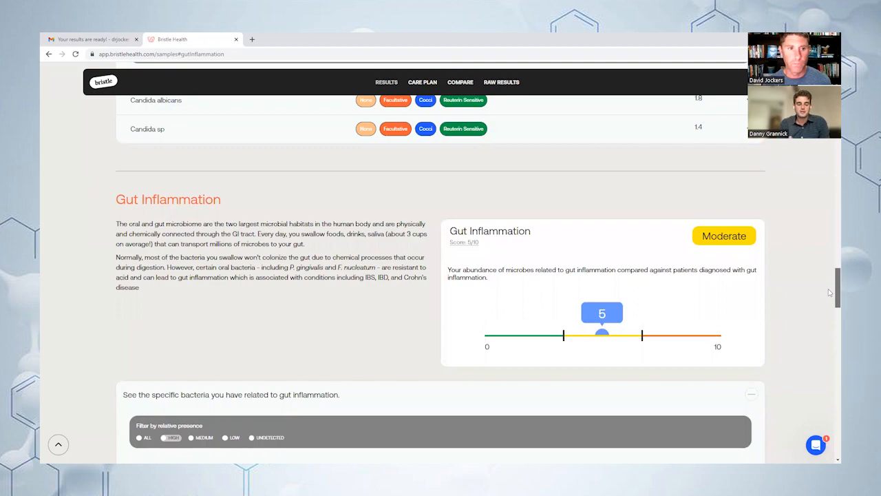
pyautogui.scroll(-3)
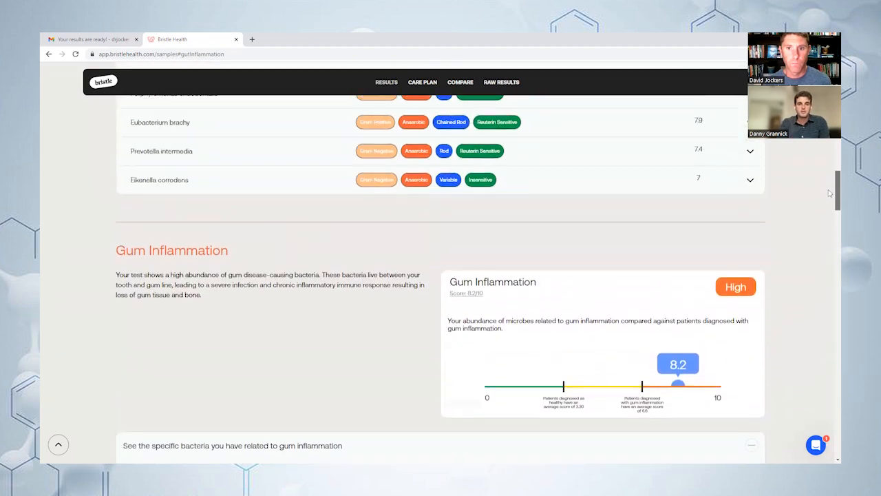
pyautogui.scroll(-3)
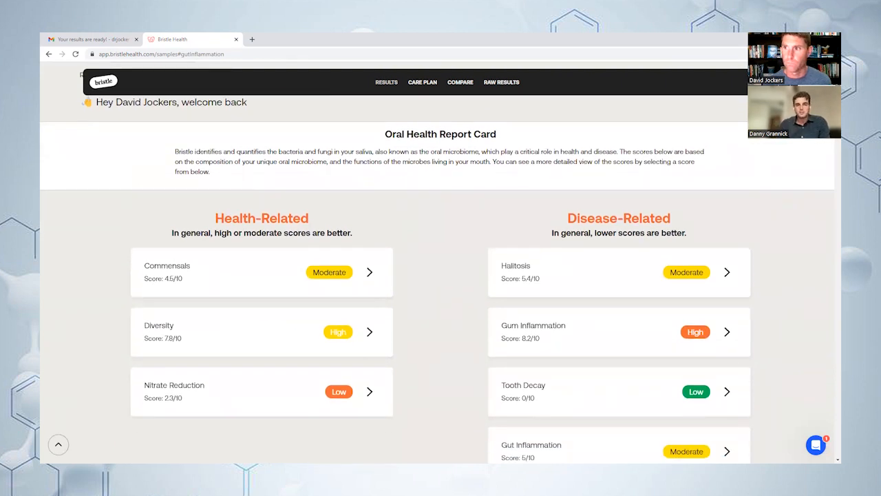
pyautogui.scroll(-3)
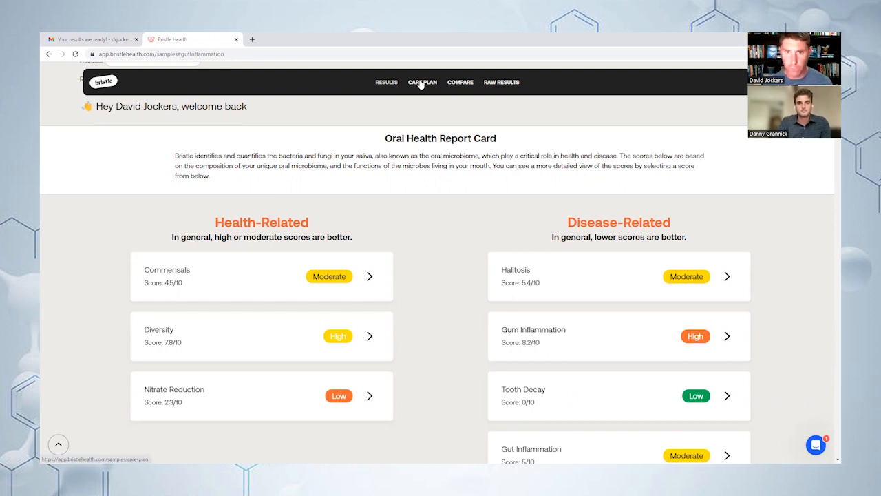
# Show the Care Plan page's primary goal and Phase One: Reset daily routine and supplements
pyautogui.click(422, 82)
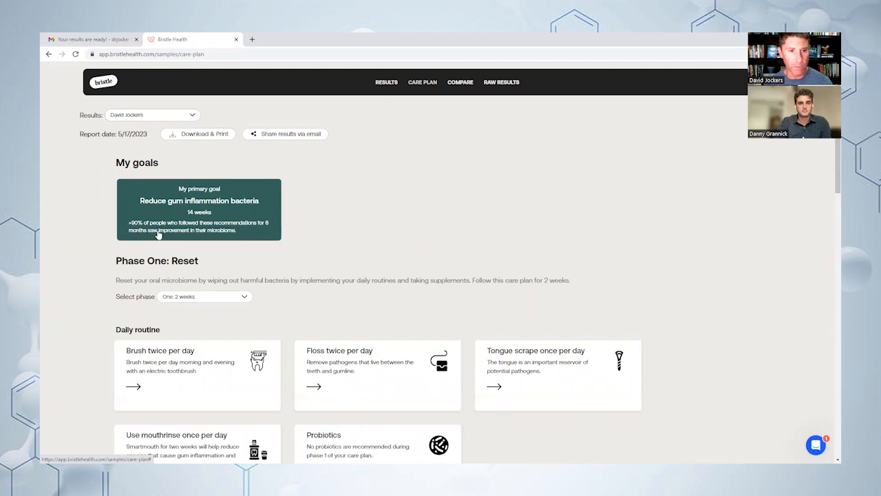
pyautogui.moveTo(323, 231)
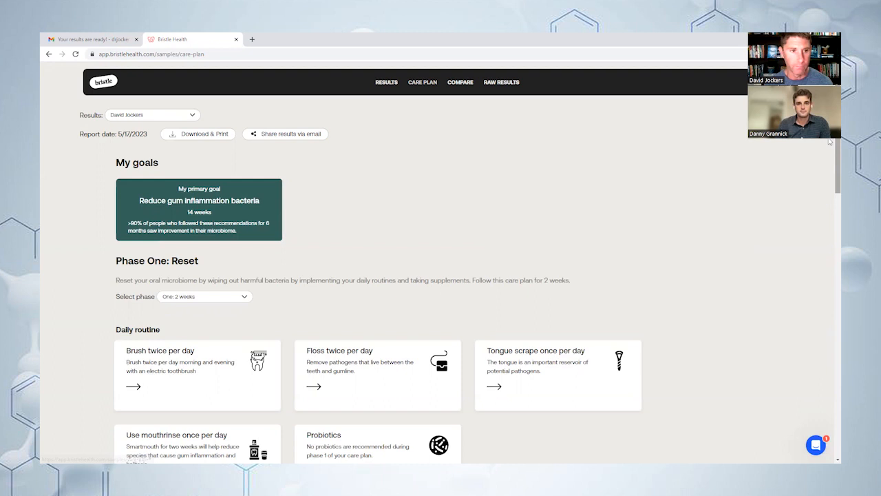
pyautogui.scroll(-3)
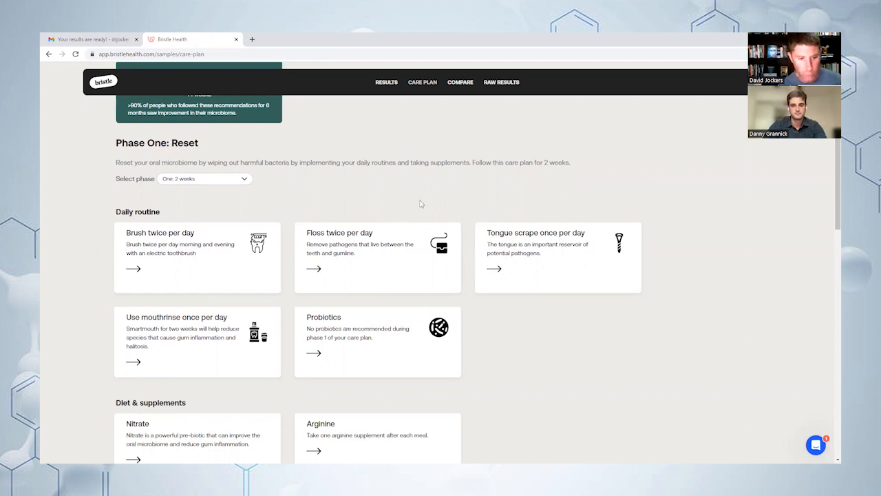
pyautogui.moveTo(829, 168)
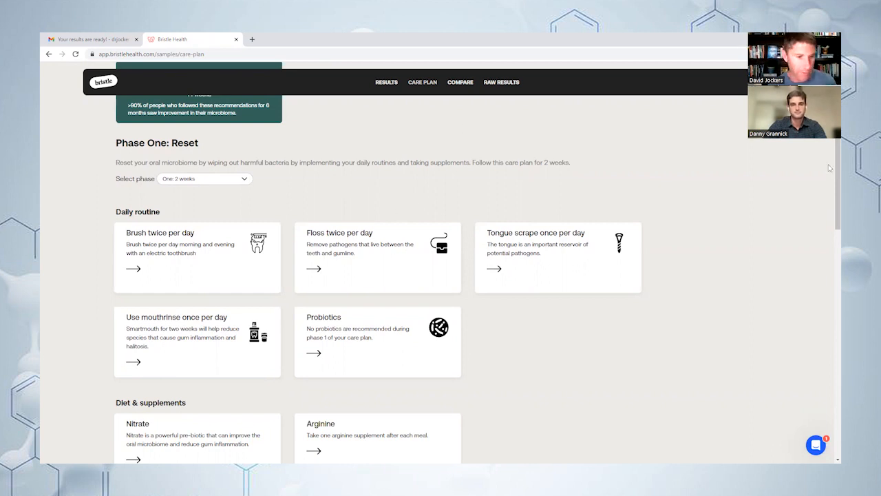
pyautogui.scroll(-3)
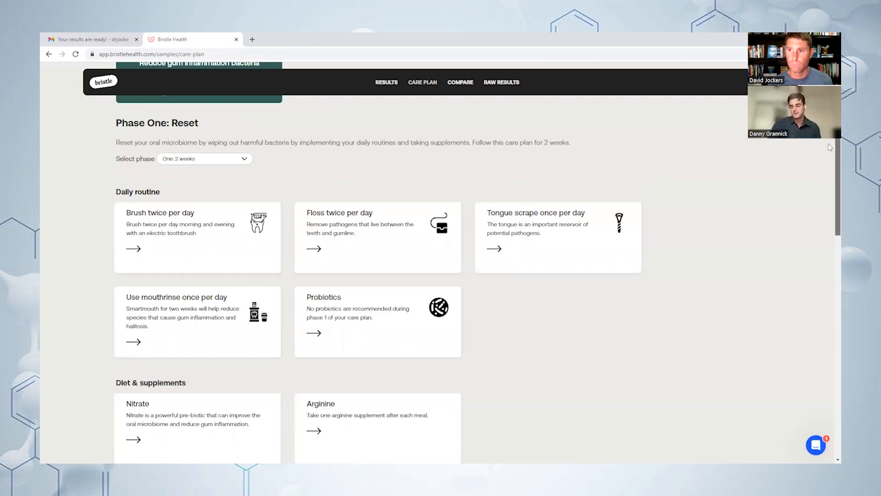
pyautogui.scroll(-3)
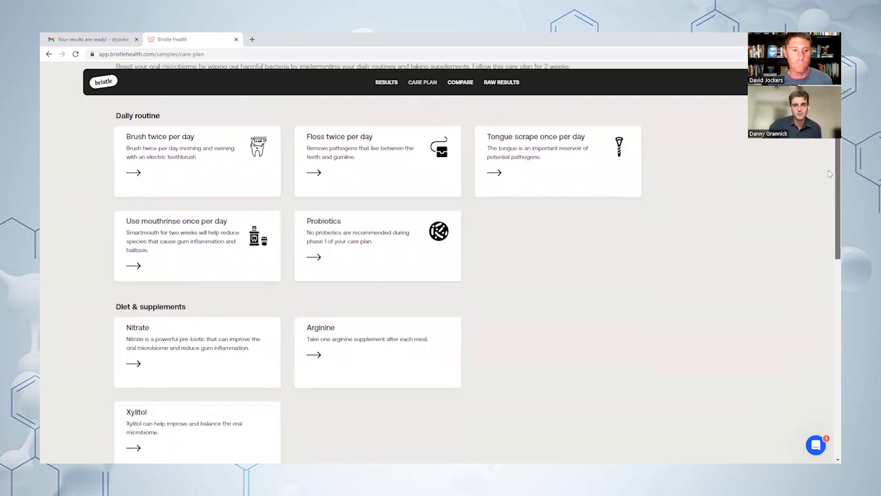
pyautogui.scroll(-3)
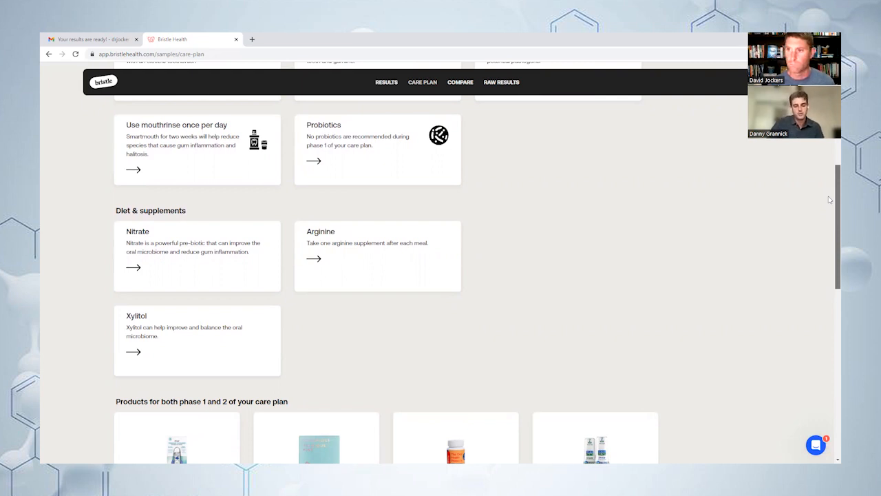
pyautogui.scroll(-3)
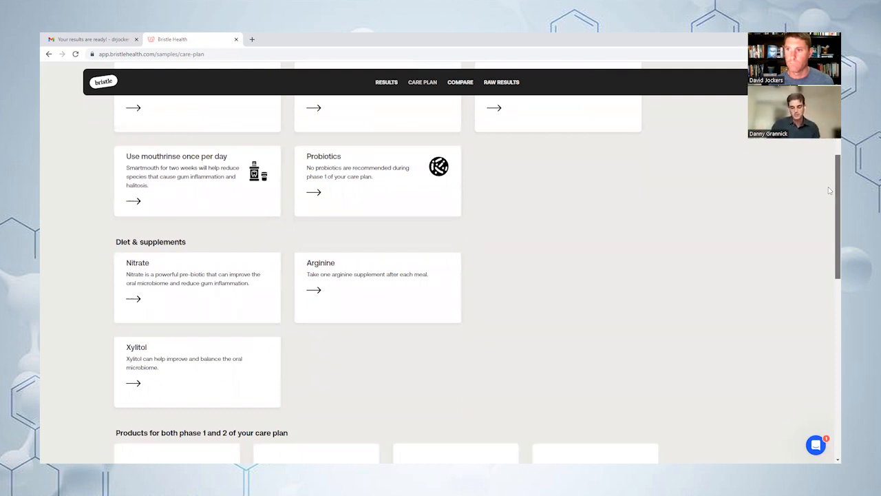
pyautogui.scroll(-3)
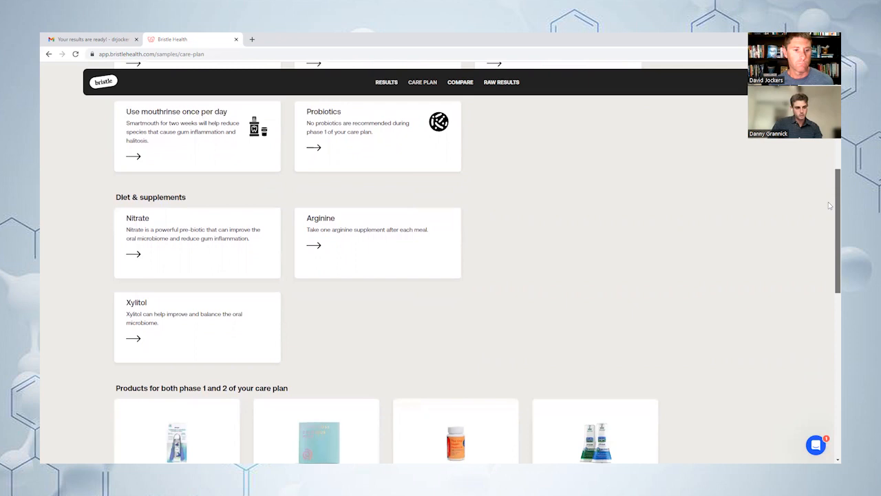
pyautogui.scroll(-3)
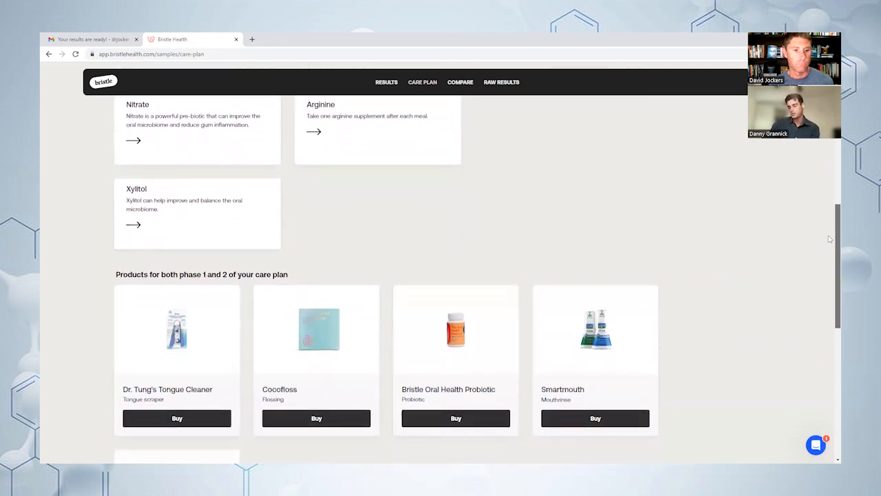
pyautogui.scroll(-3)
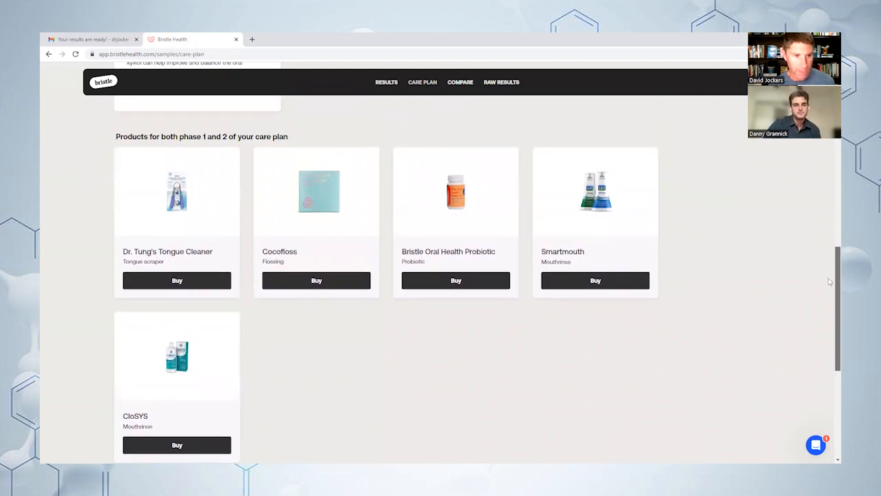
pyautogui.scroll(3)
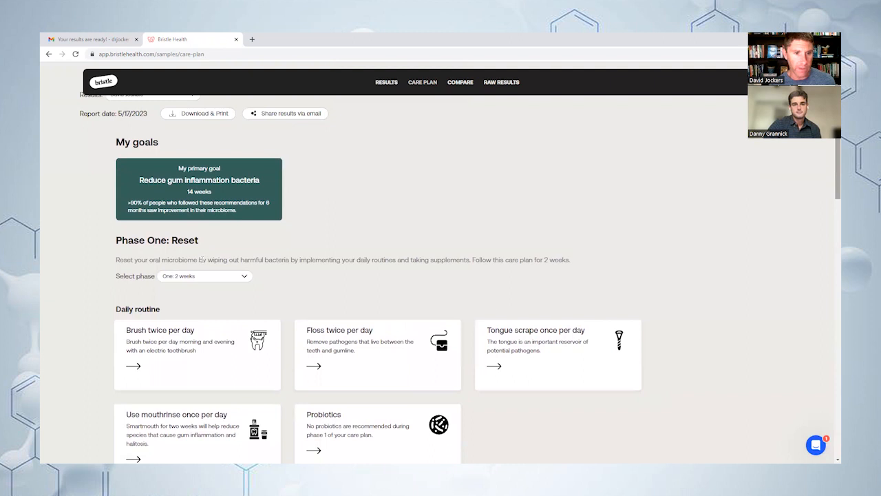
# Select the Two: 12 weeks phase with twice-daily mouthwash and oral probiotics
pyautogui.click(204, 275)
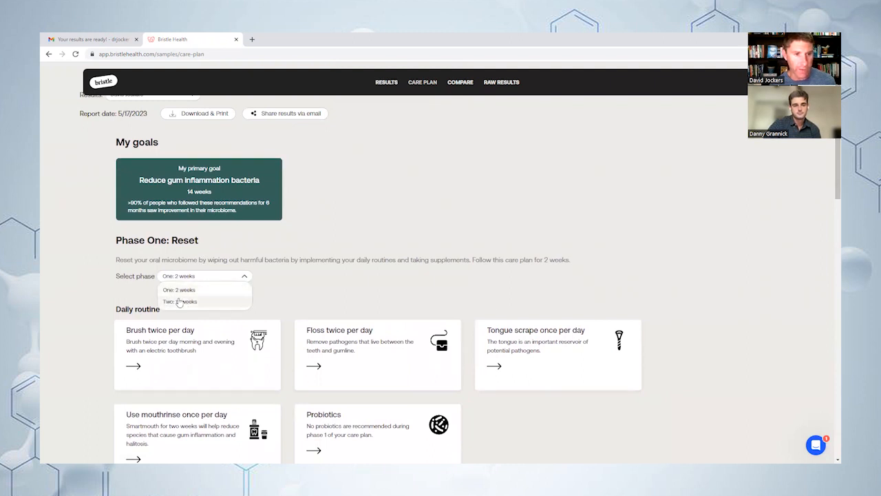
pyautogui.click(182, 302)
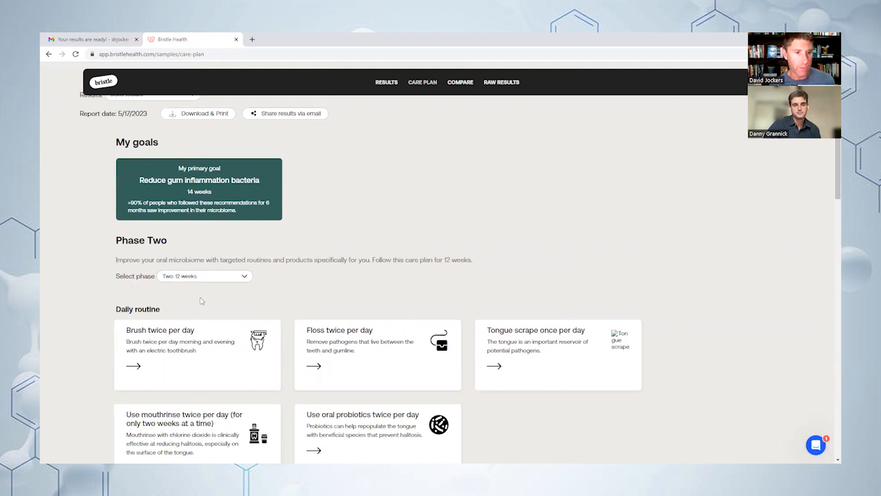
pyautogui.moveTo(829, 160)
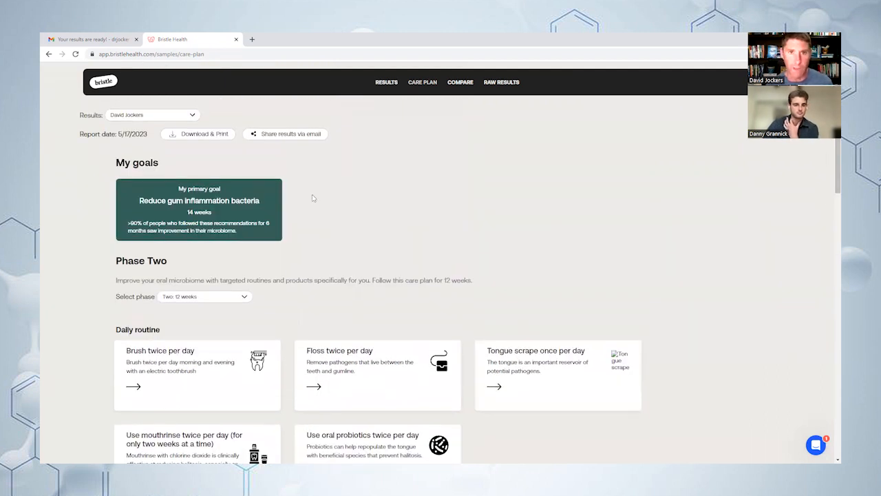
pyautogui.moveTo(227, 36)
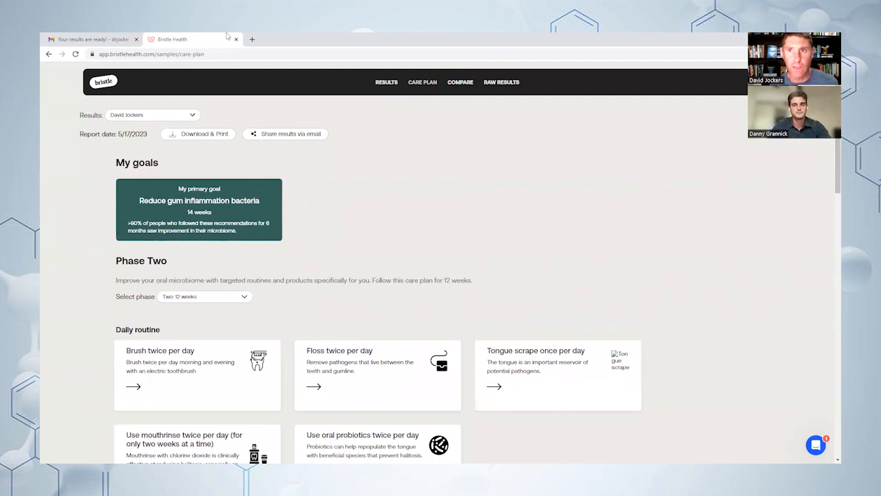